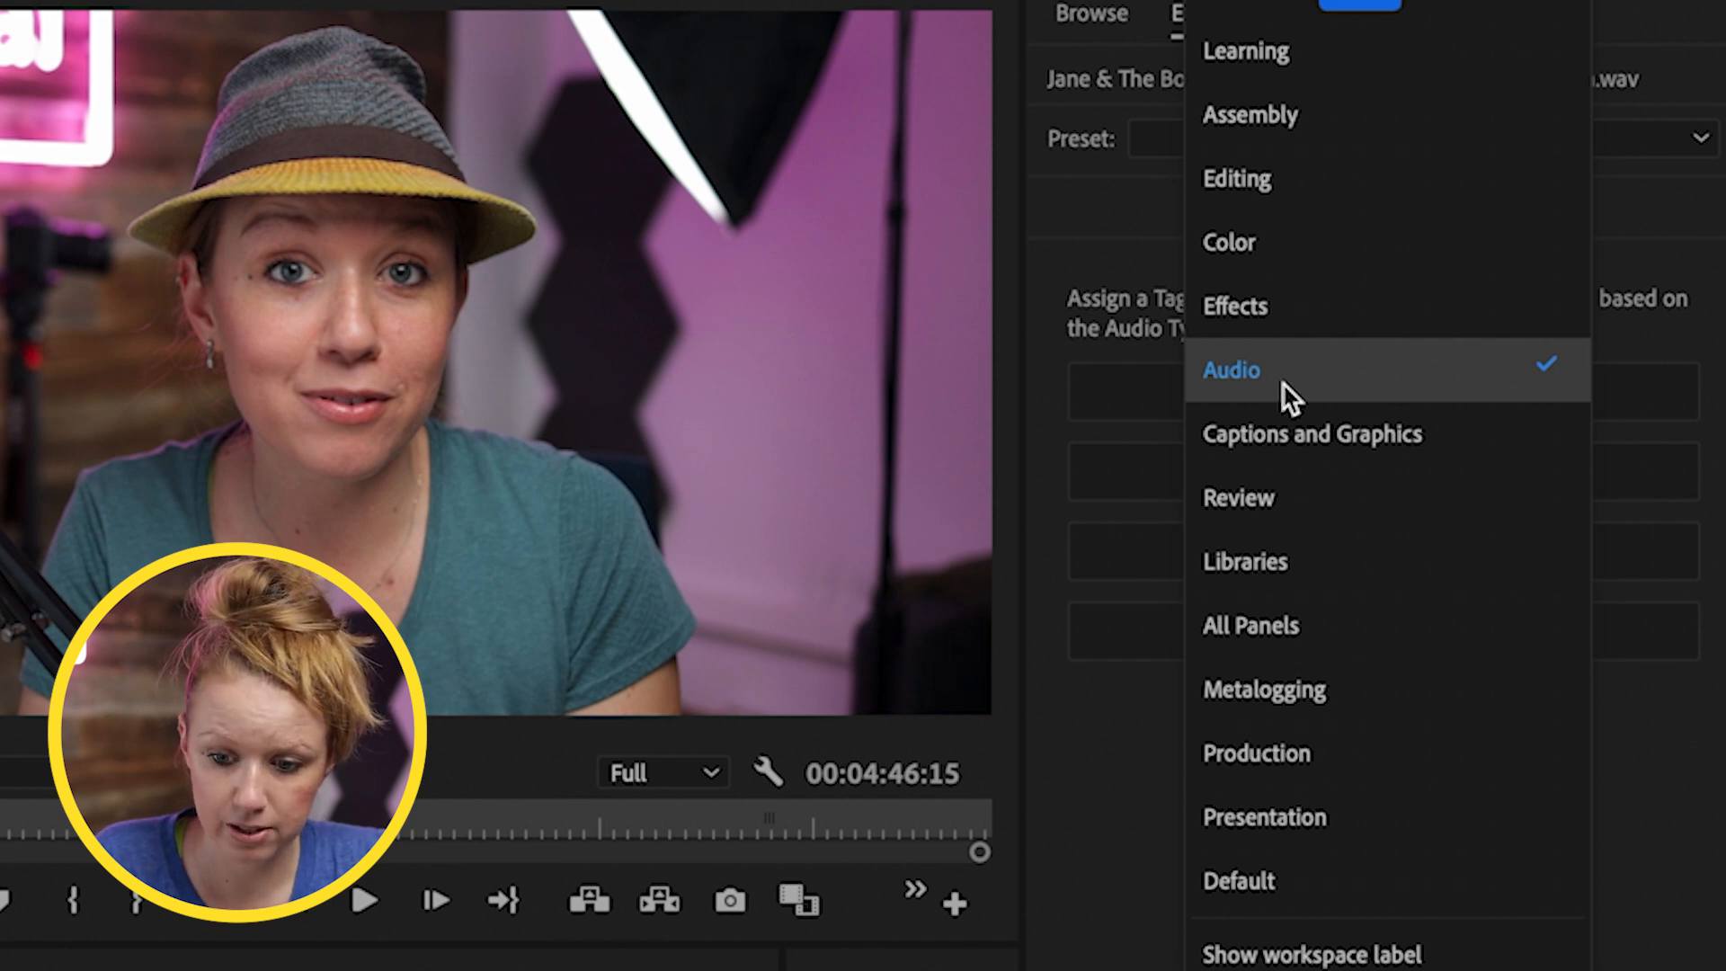
Switch Premiere Pro to the Audio workspace layout.
left_click(1230, 368)
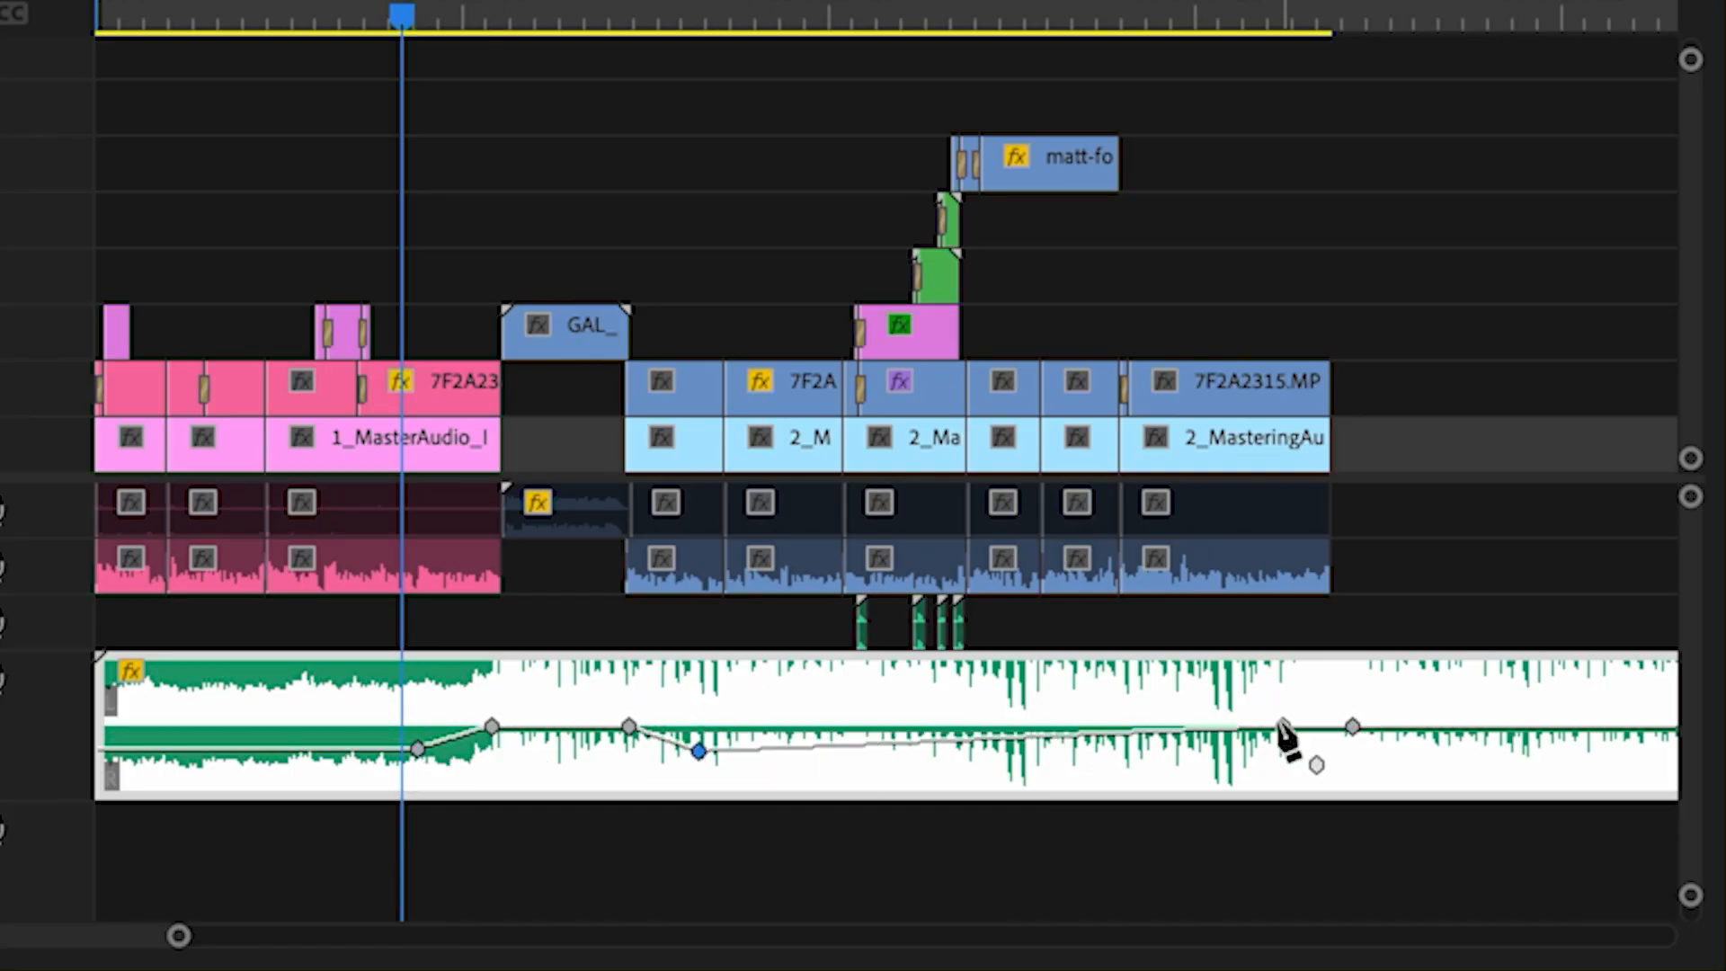
Select the dialogue clips and tag them as Dialogue in Essential Sound.
left_click_drag(1288, 733, 1280, 757)
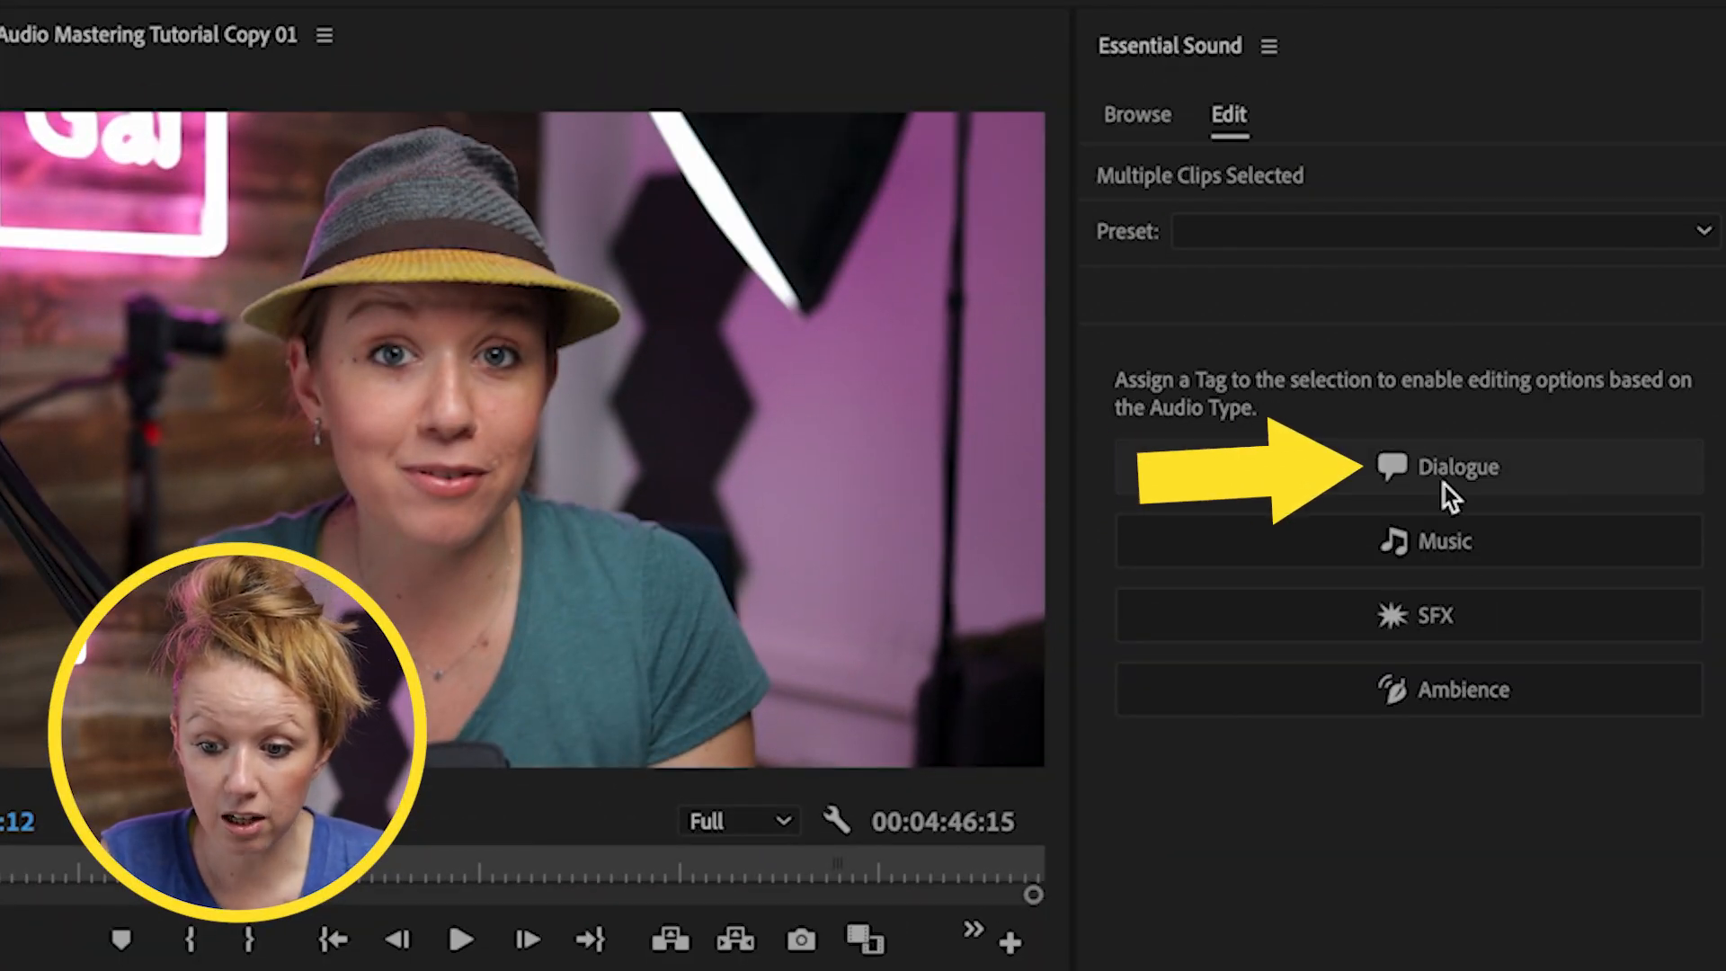
left_click(1458, 467)
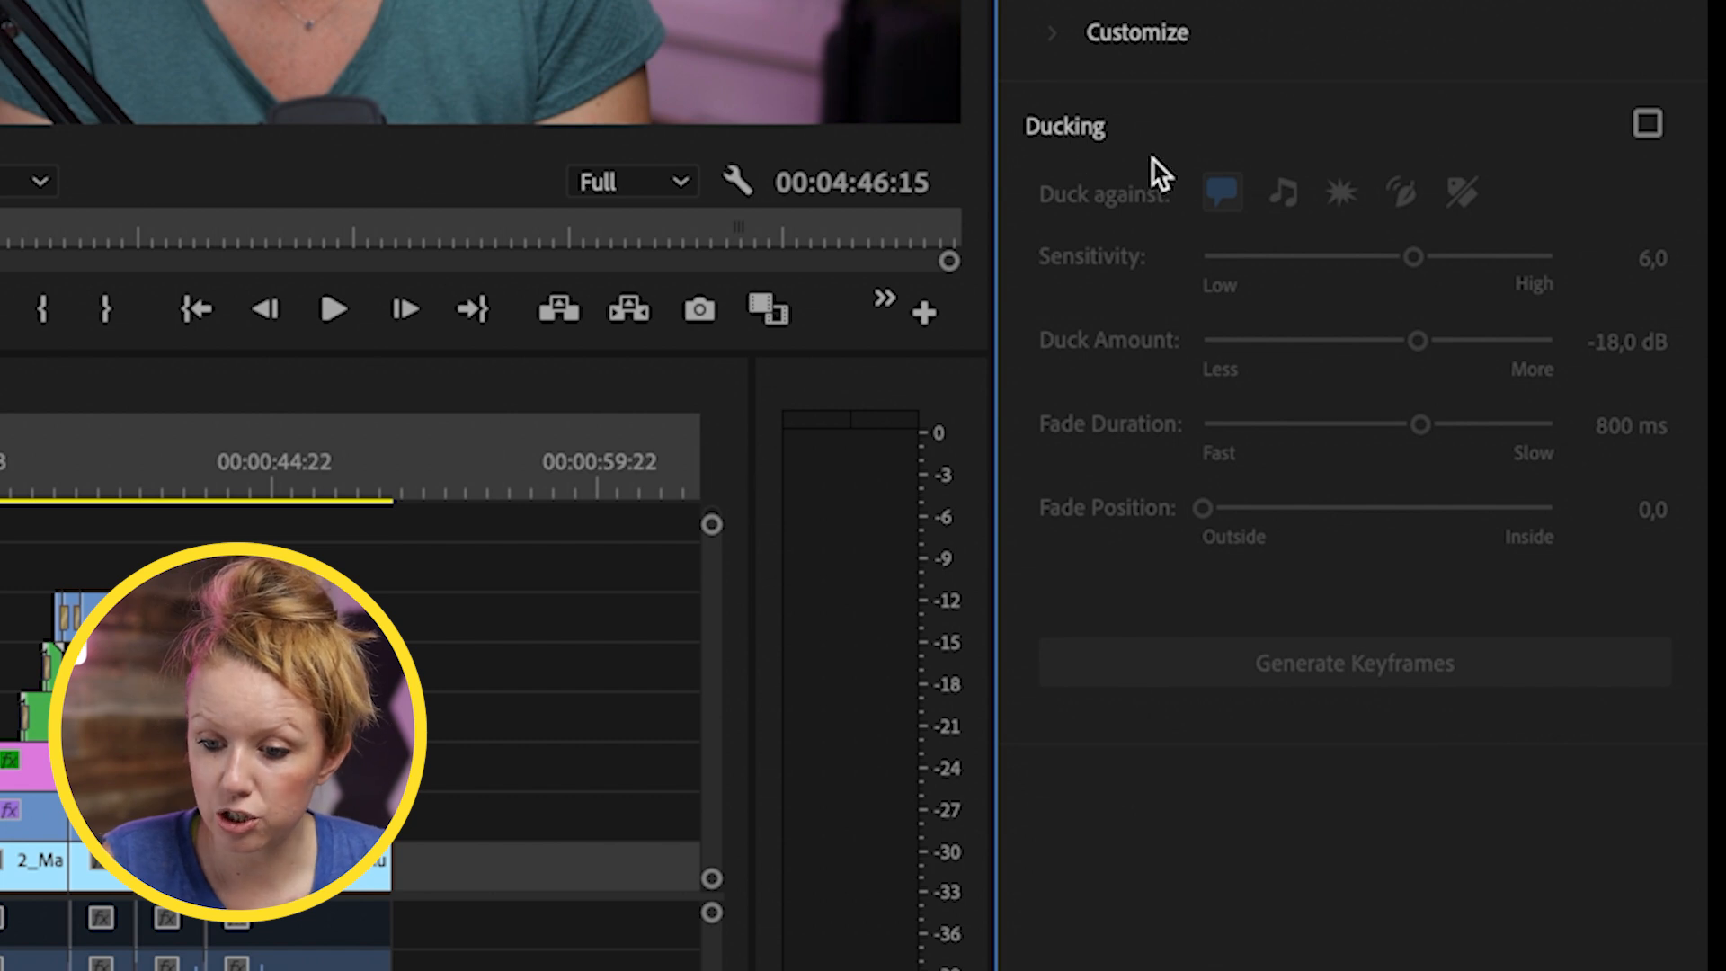
Enable ducking on the music clip against dialogue at −18,0 dB with 800 ms fades.
left_click(1648, 124)
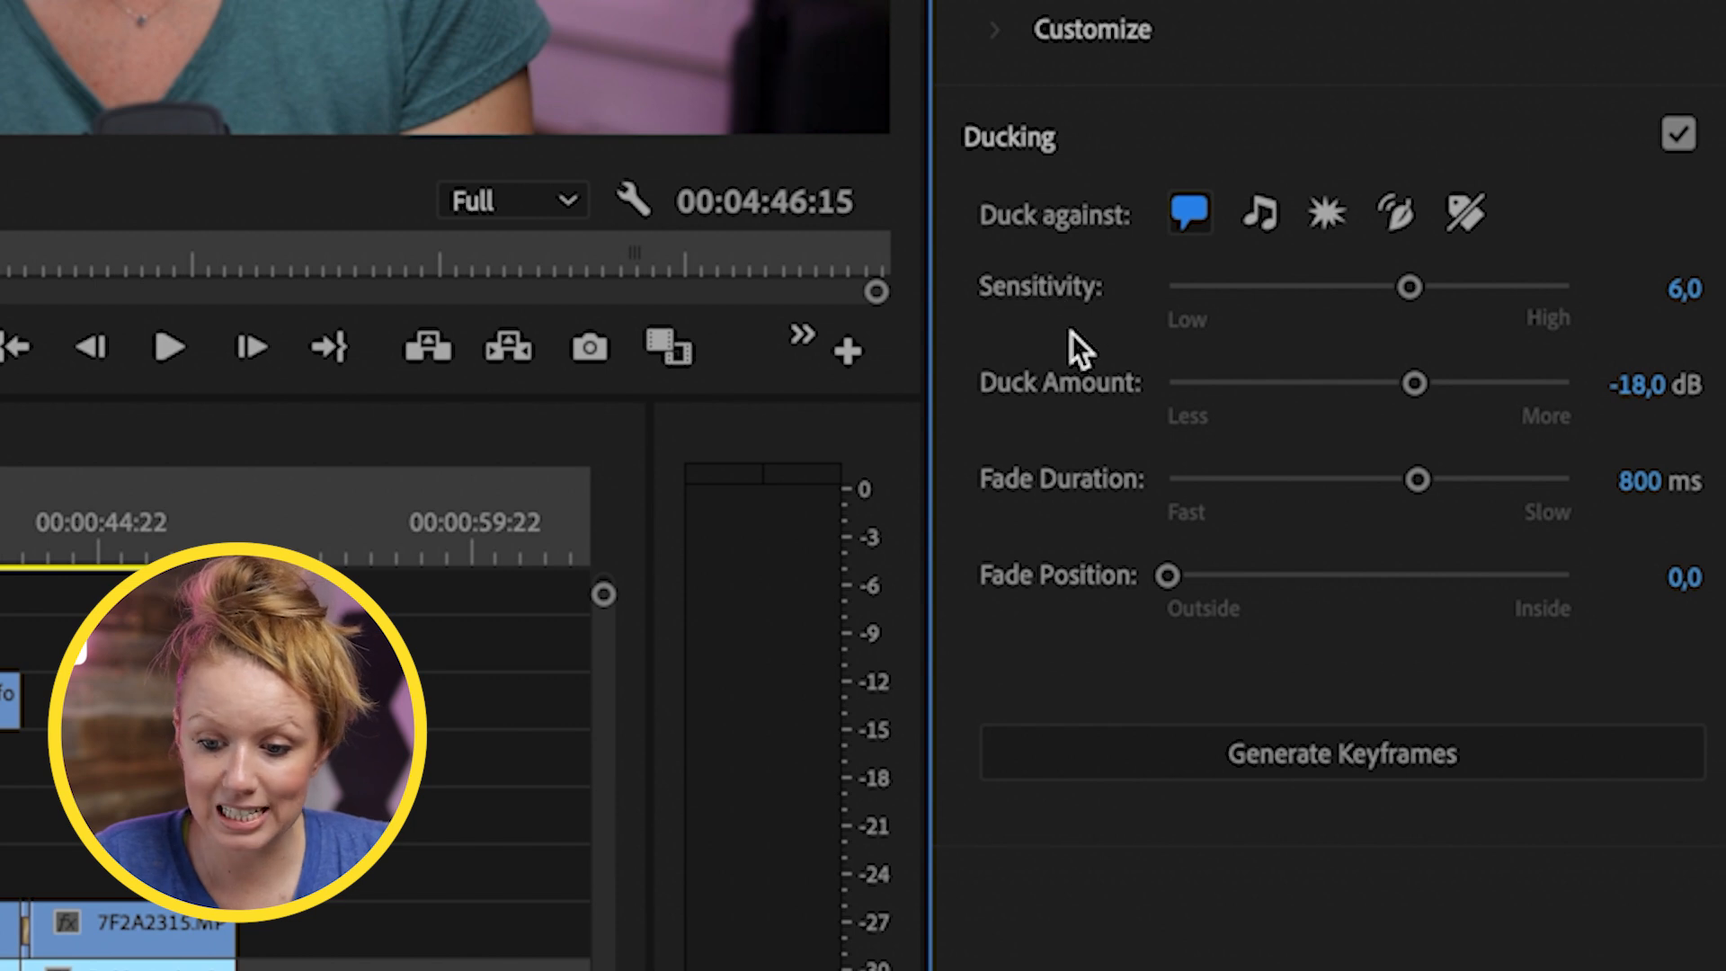
mouse_move(1127, 539)
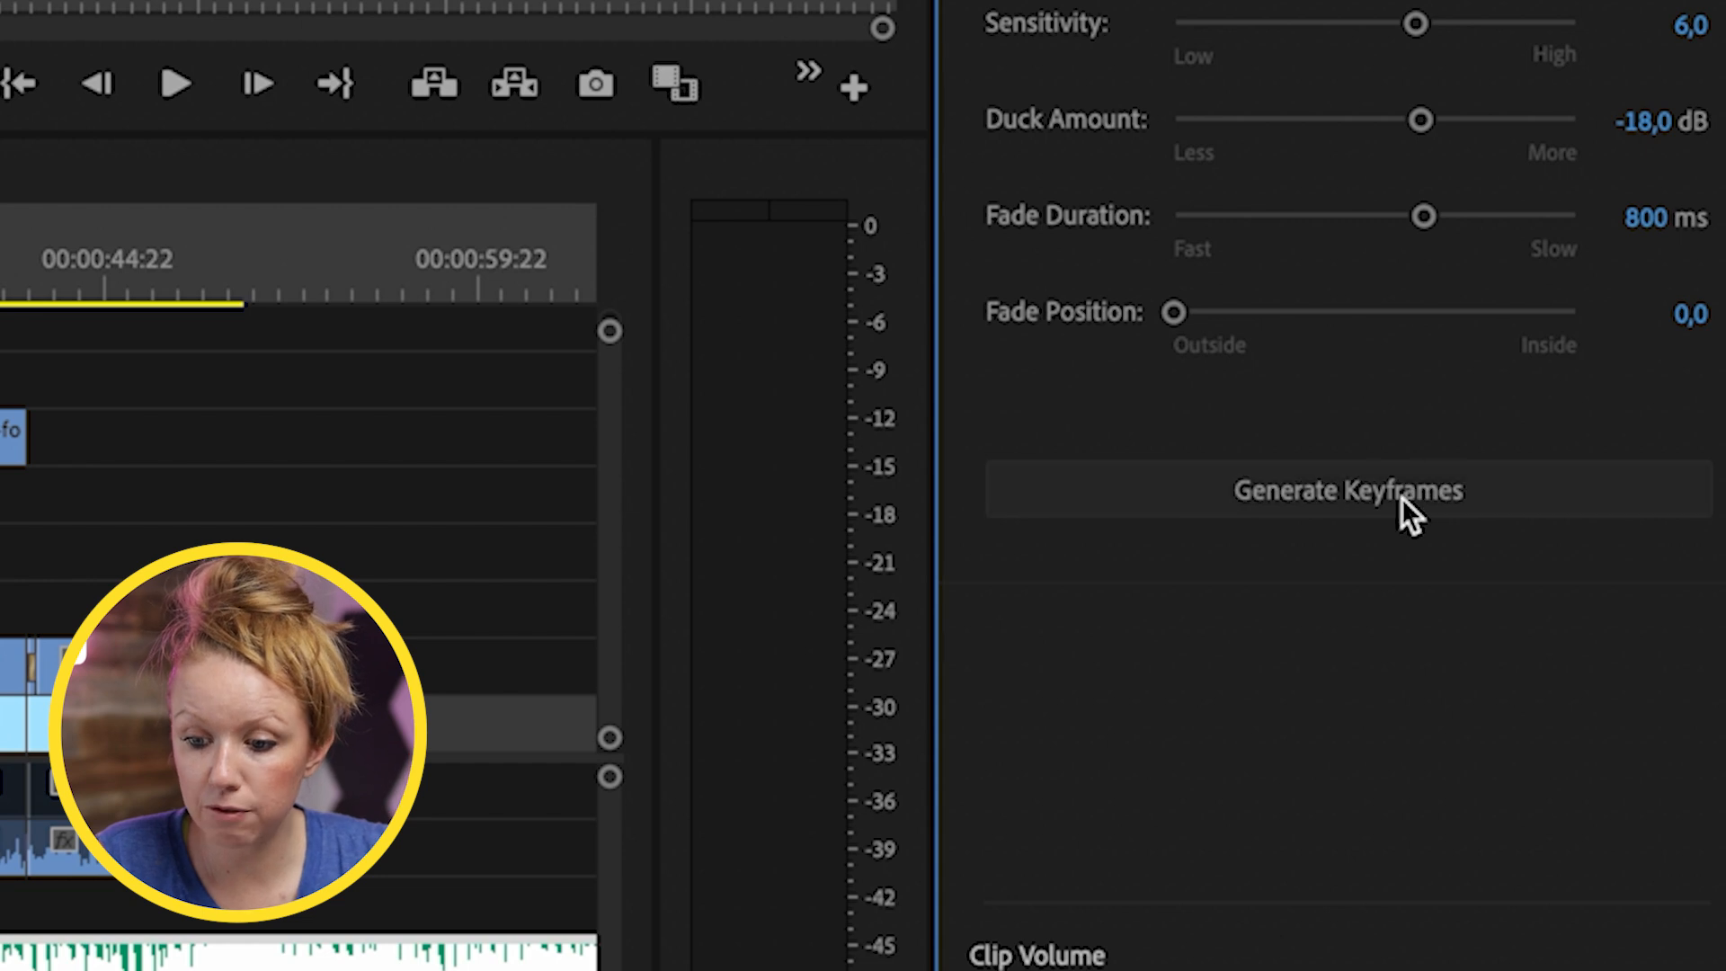
mouse_move(1392, 409)
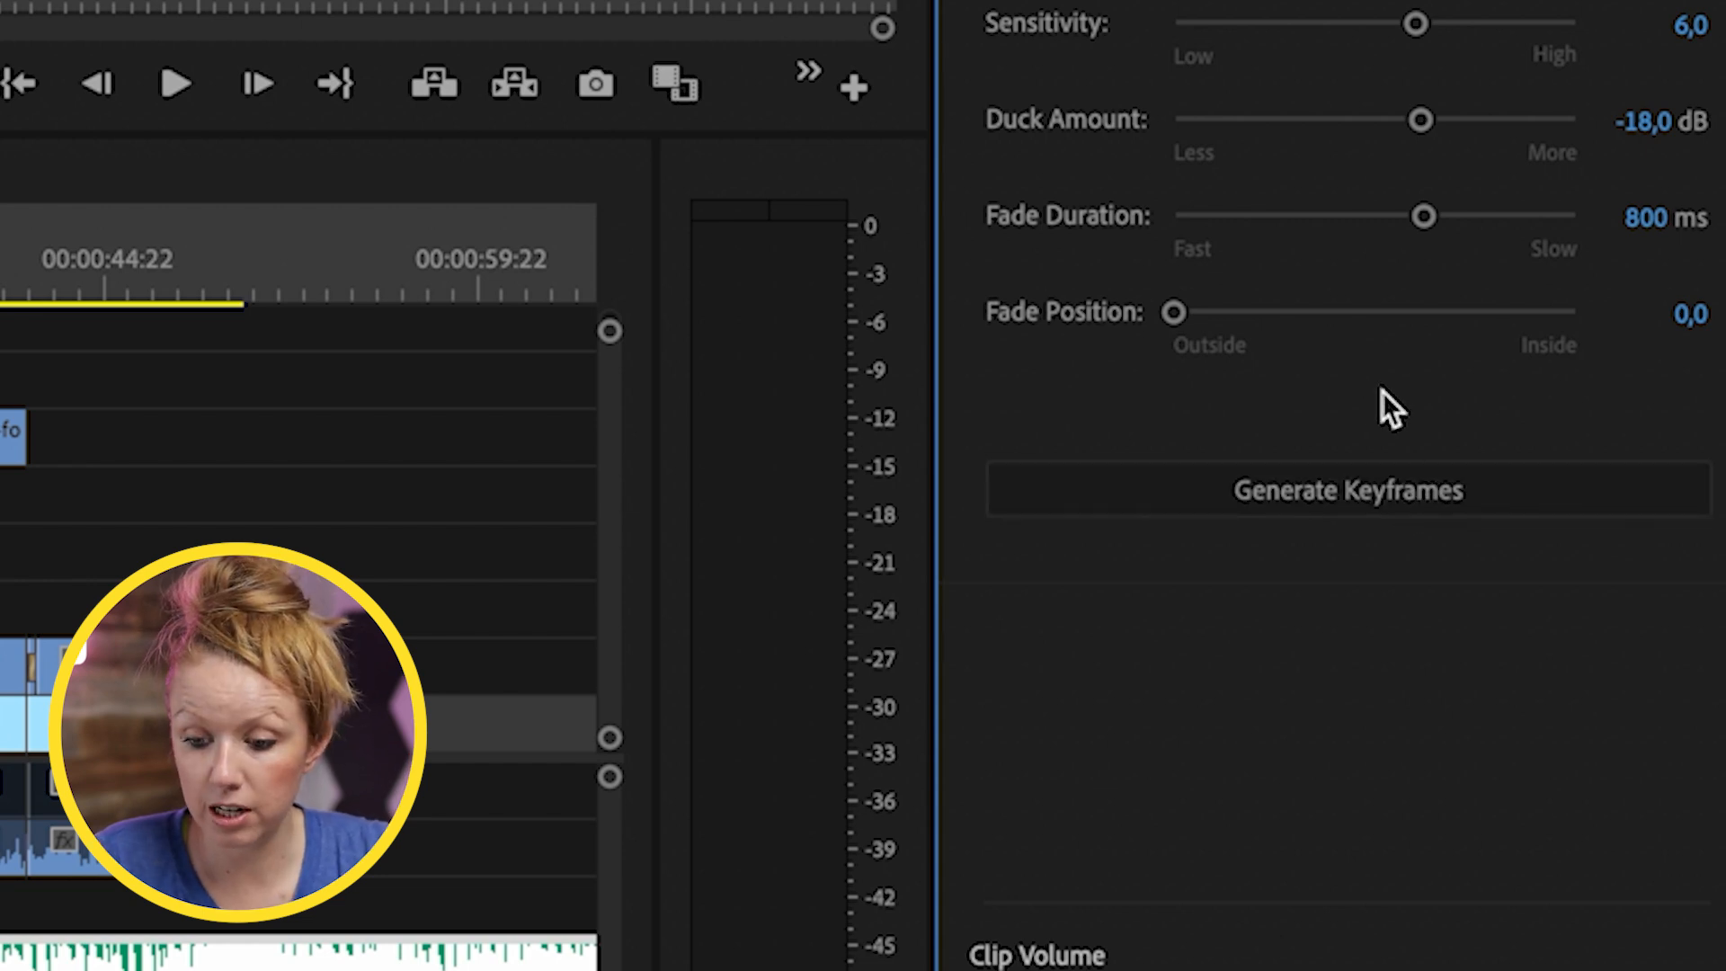
Generate the music's ducking keyframes, then move Fade Position to 7,5 and regenerate.
left_click(1345, 489)
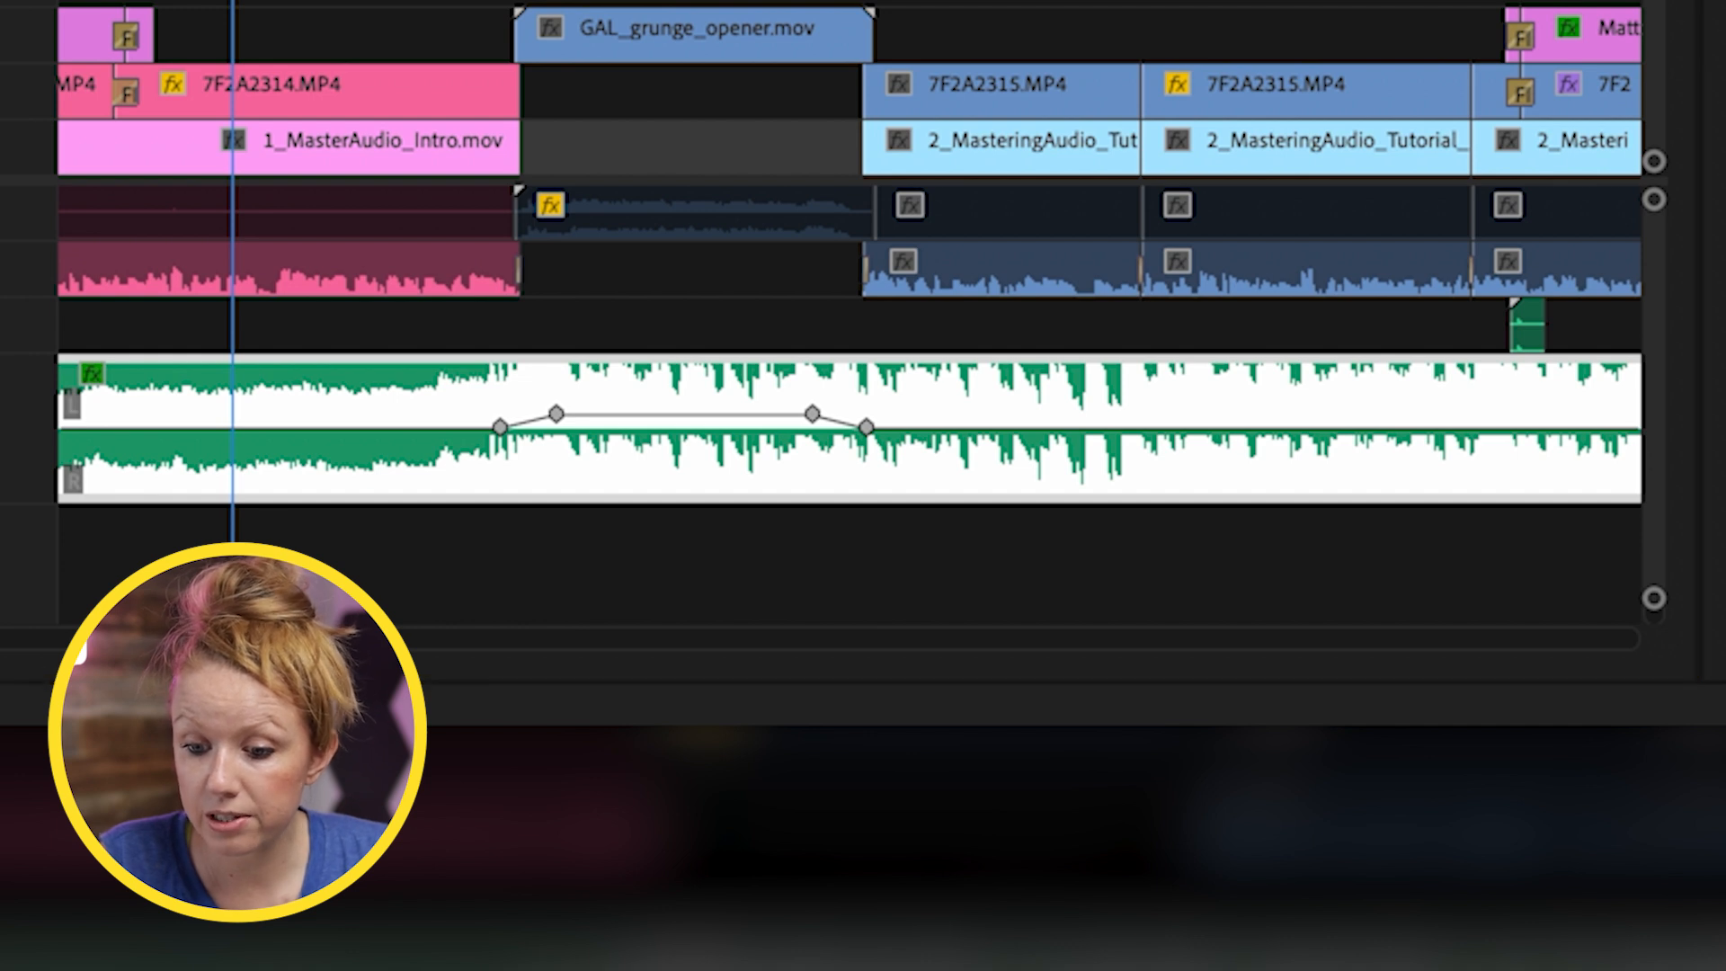
left_click(1203, 597)
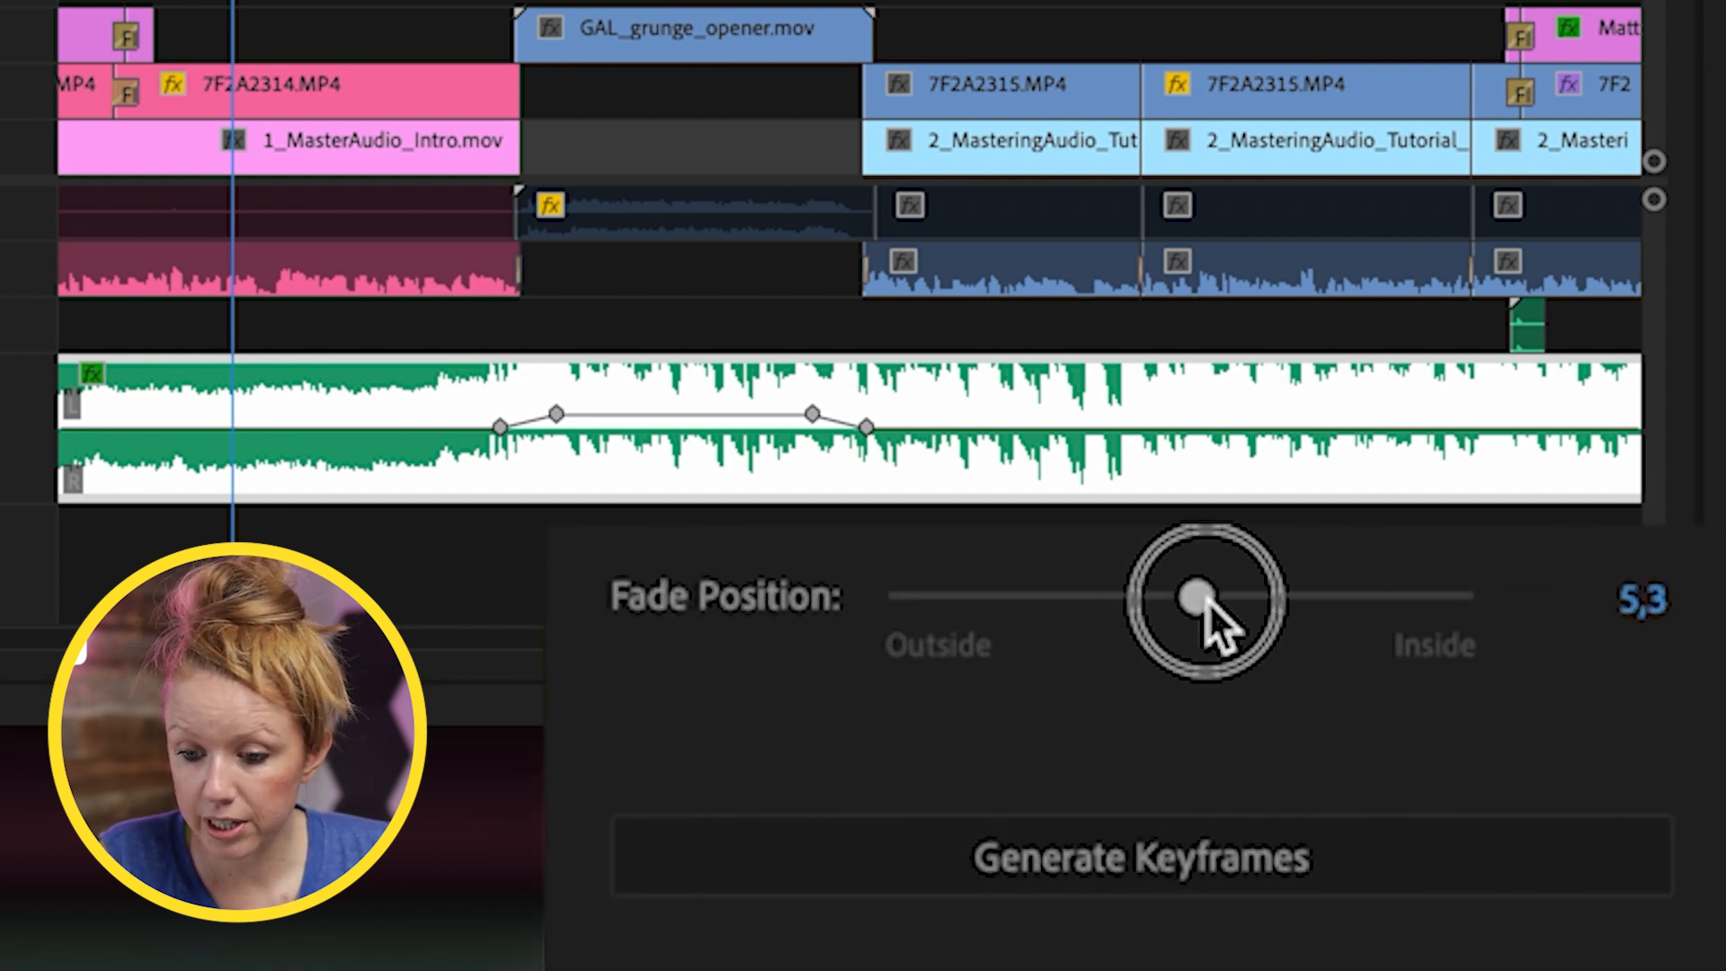
left_click_drag(1194, 597, 1329, 597)
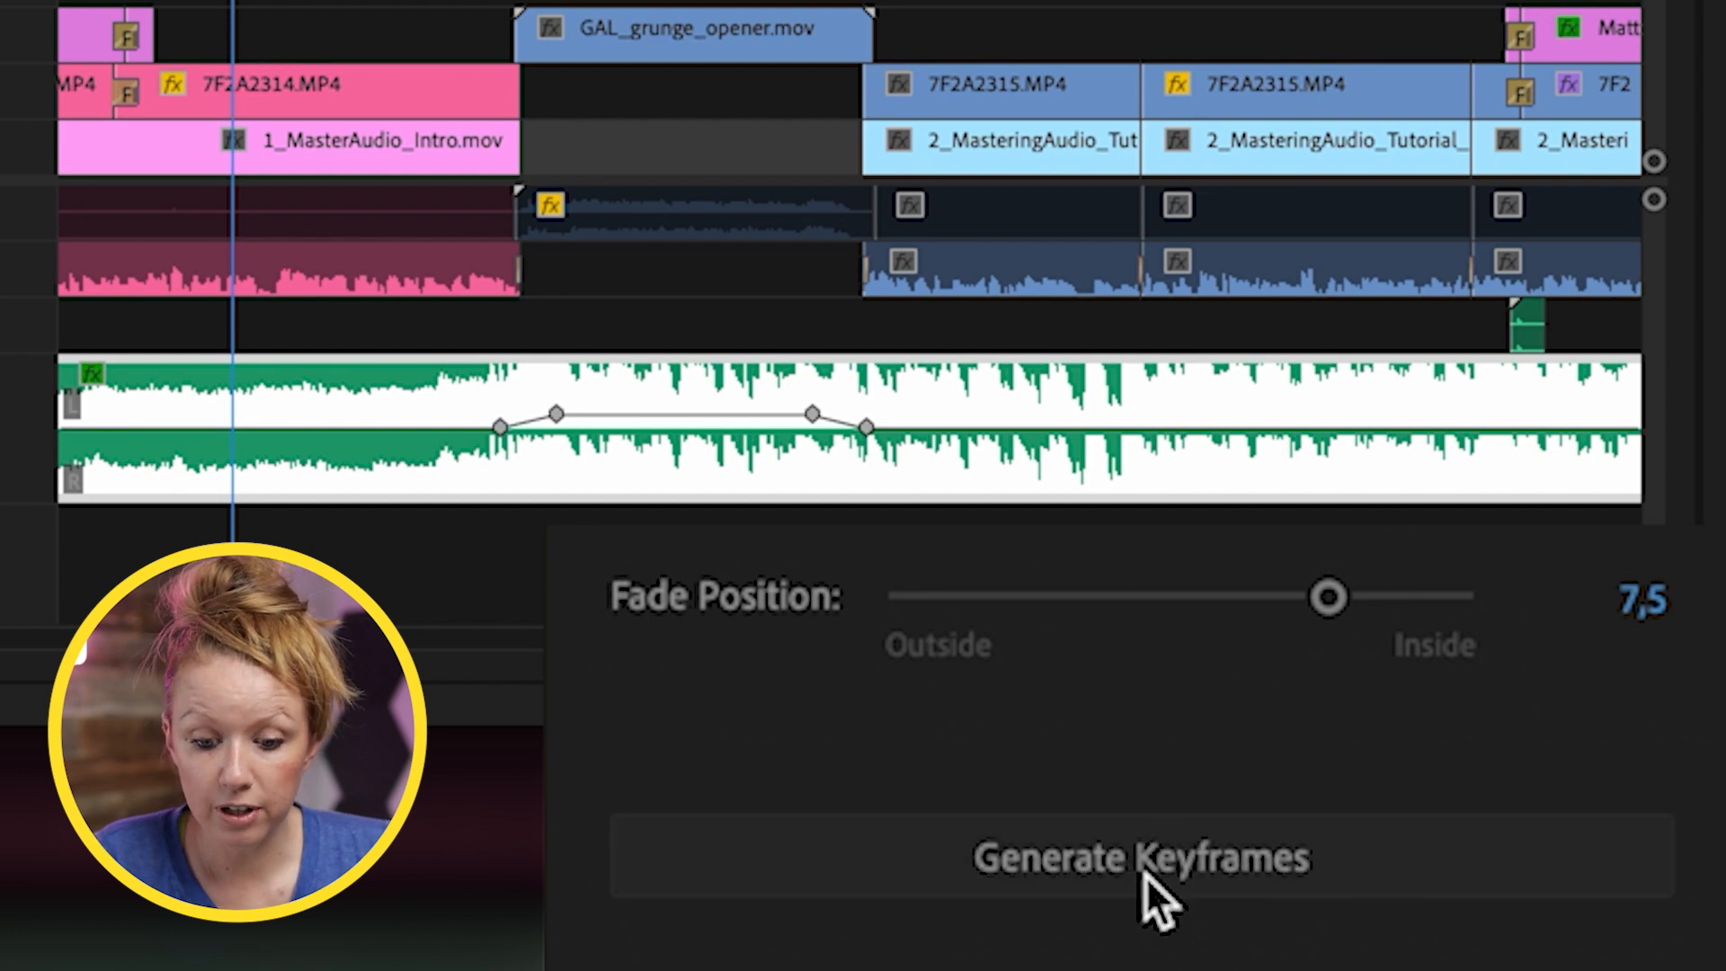
left_click(1140, 855)
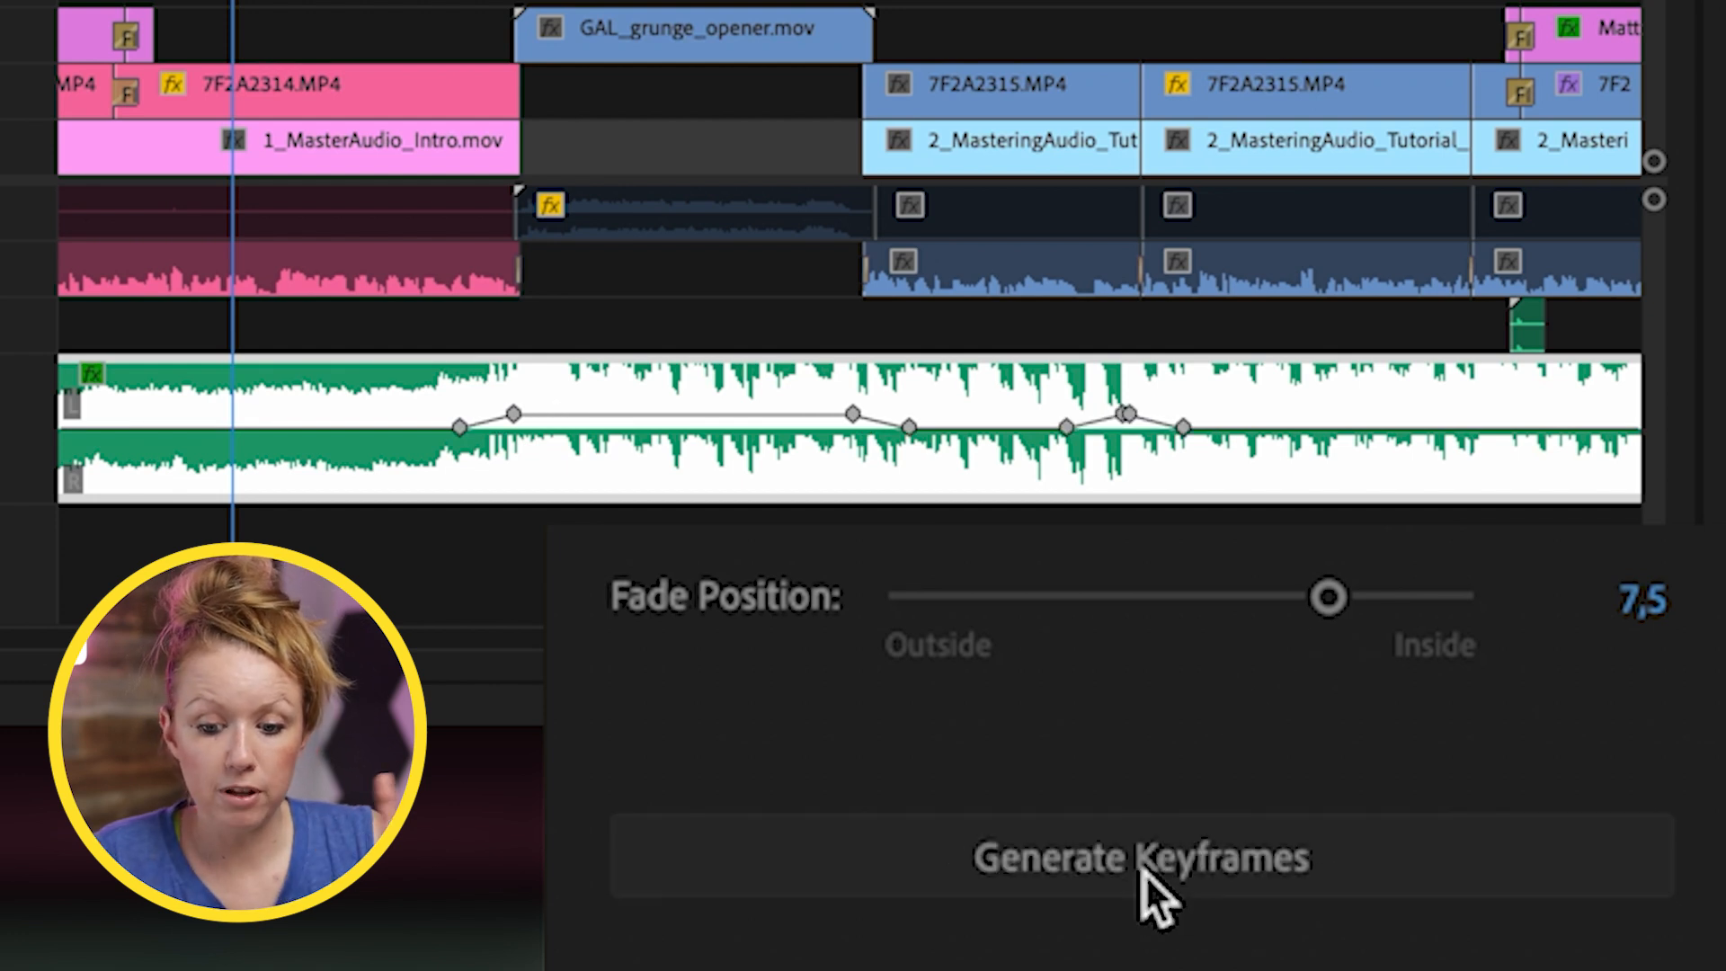
left_click(1140, 858)
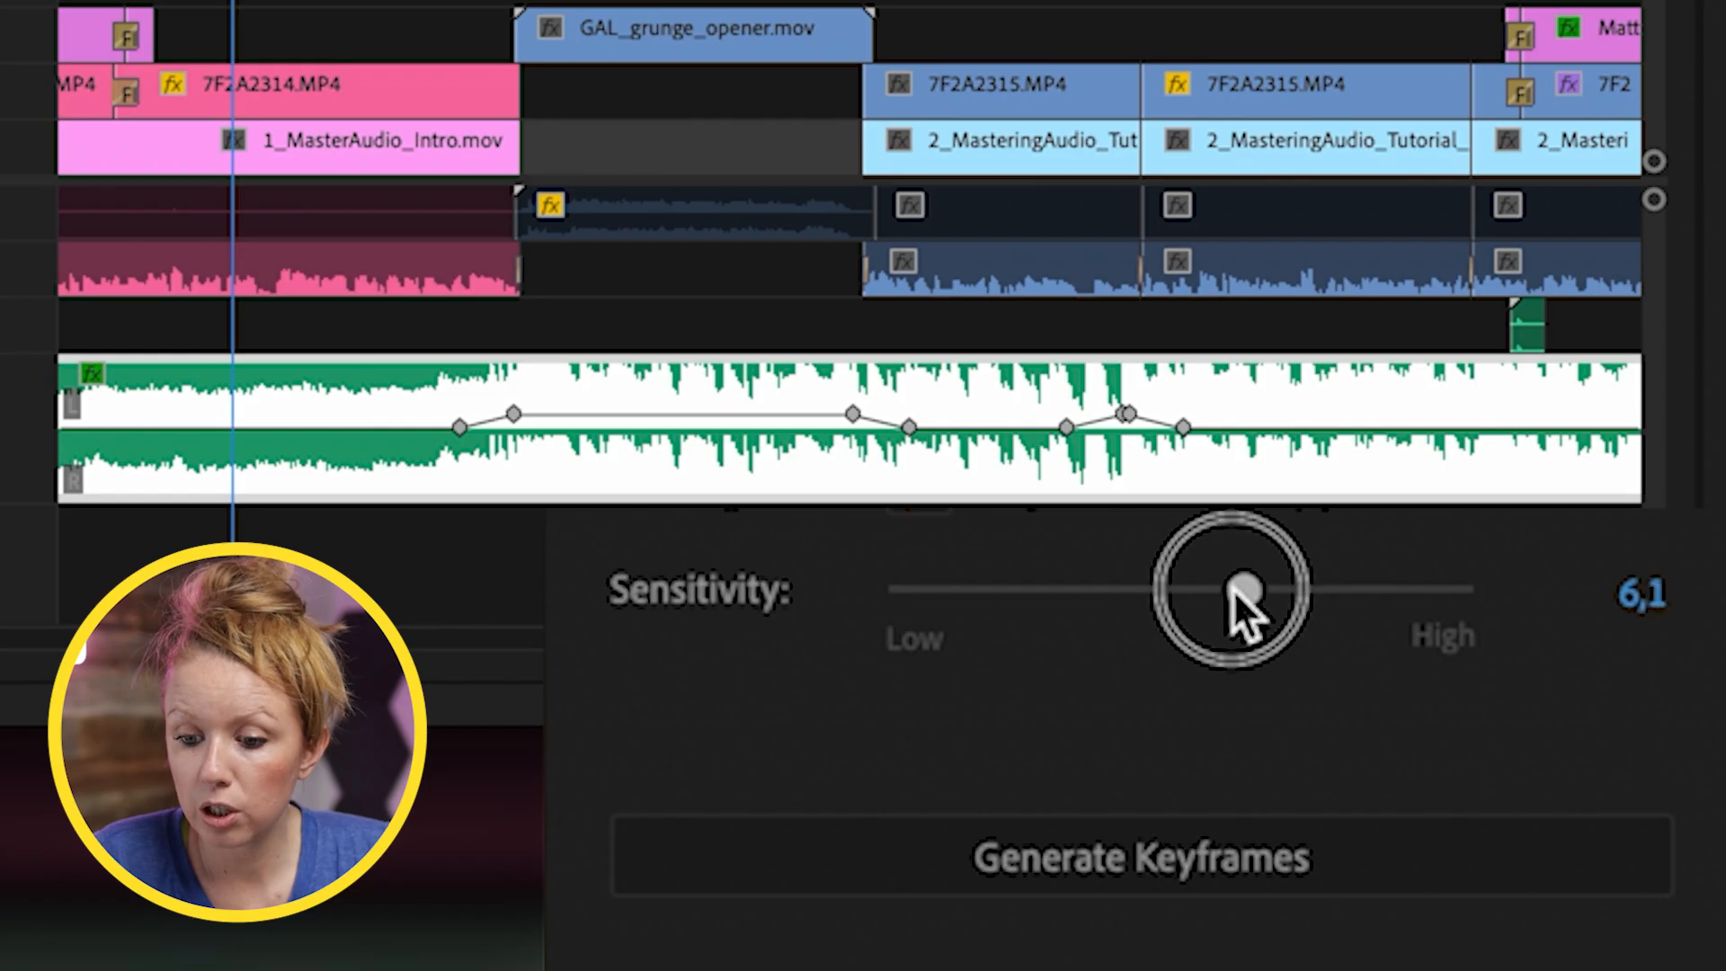
Raise ducking Sensitivity to 9,1 and regenerate the keyframes.
left_click_drag(1244, 586, 1421, 590)
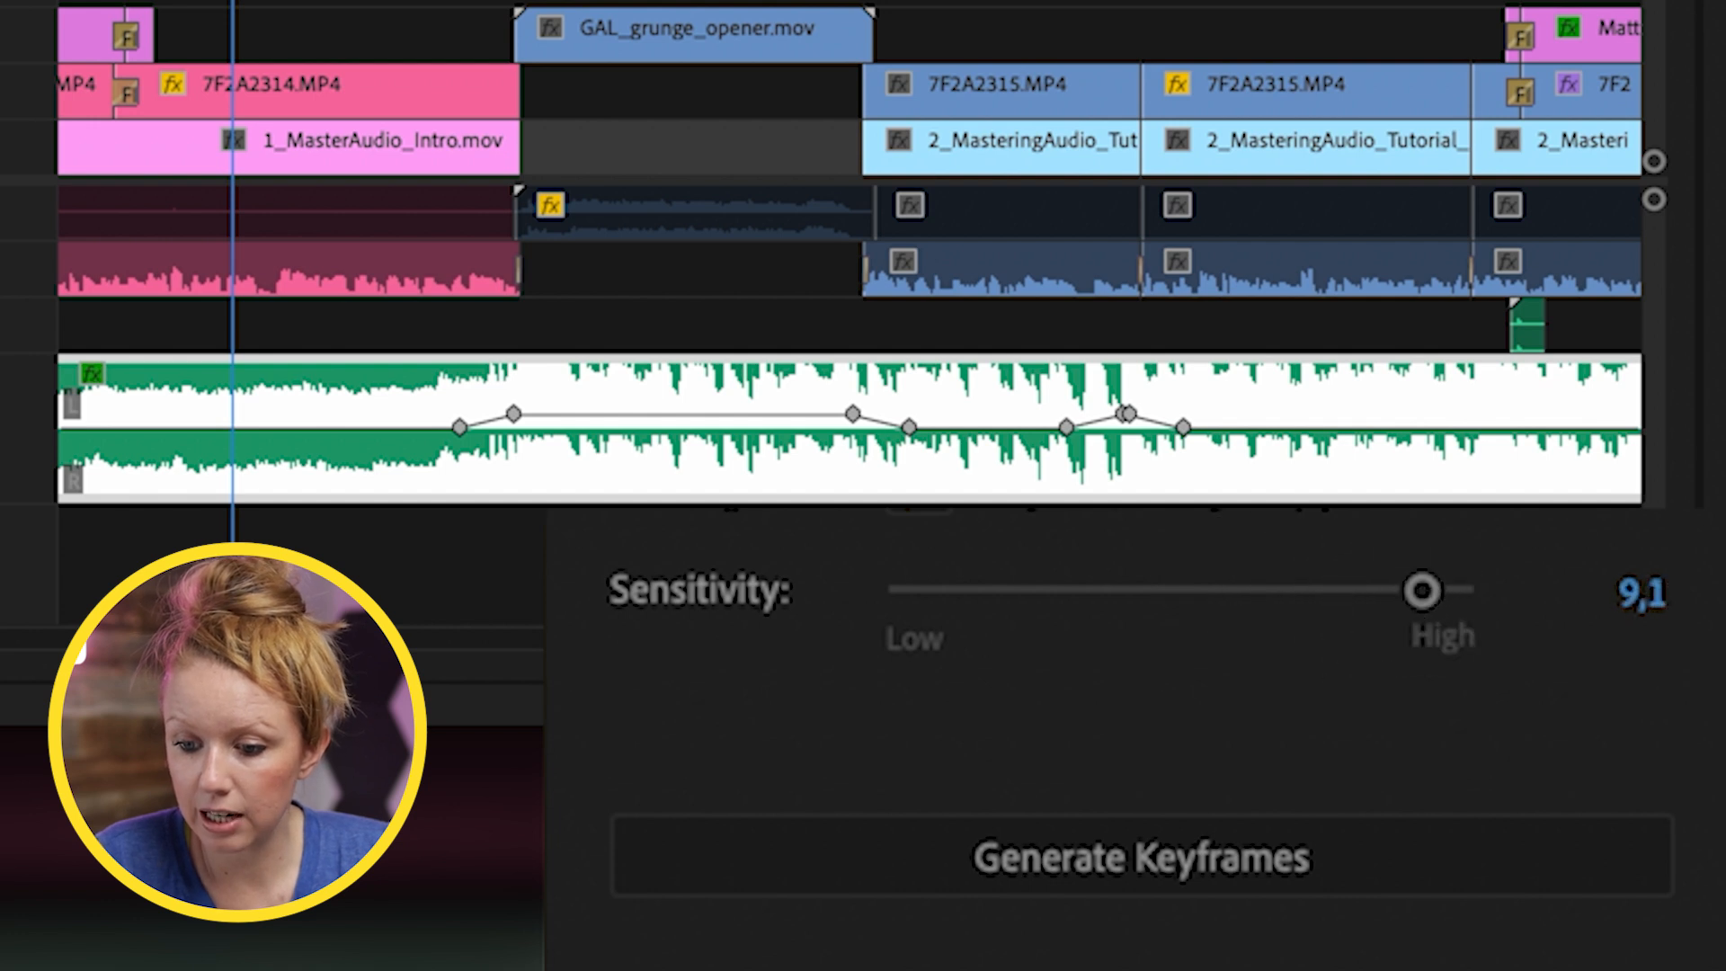
left_click(1140, 856)
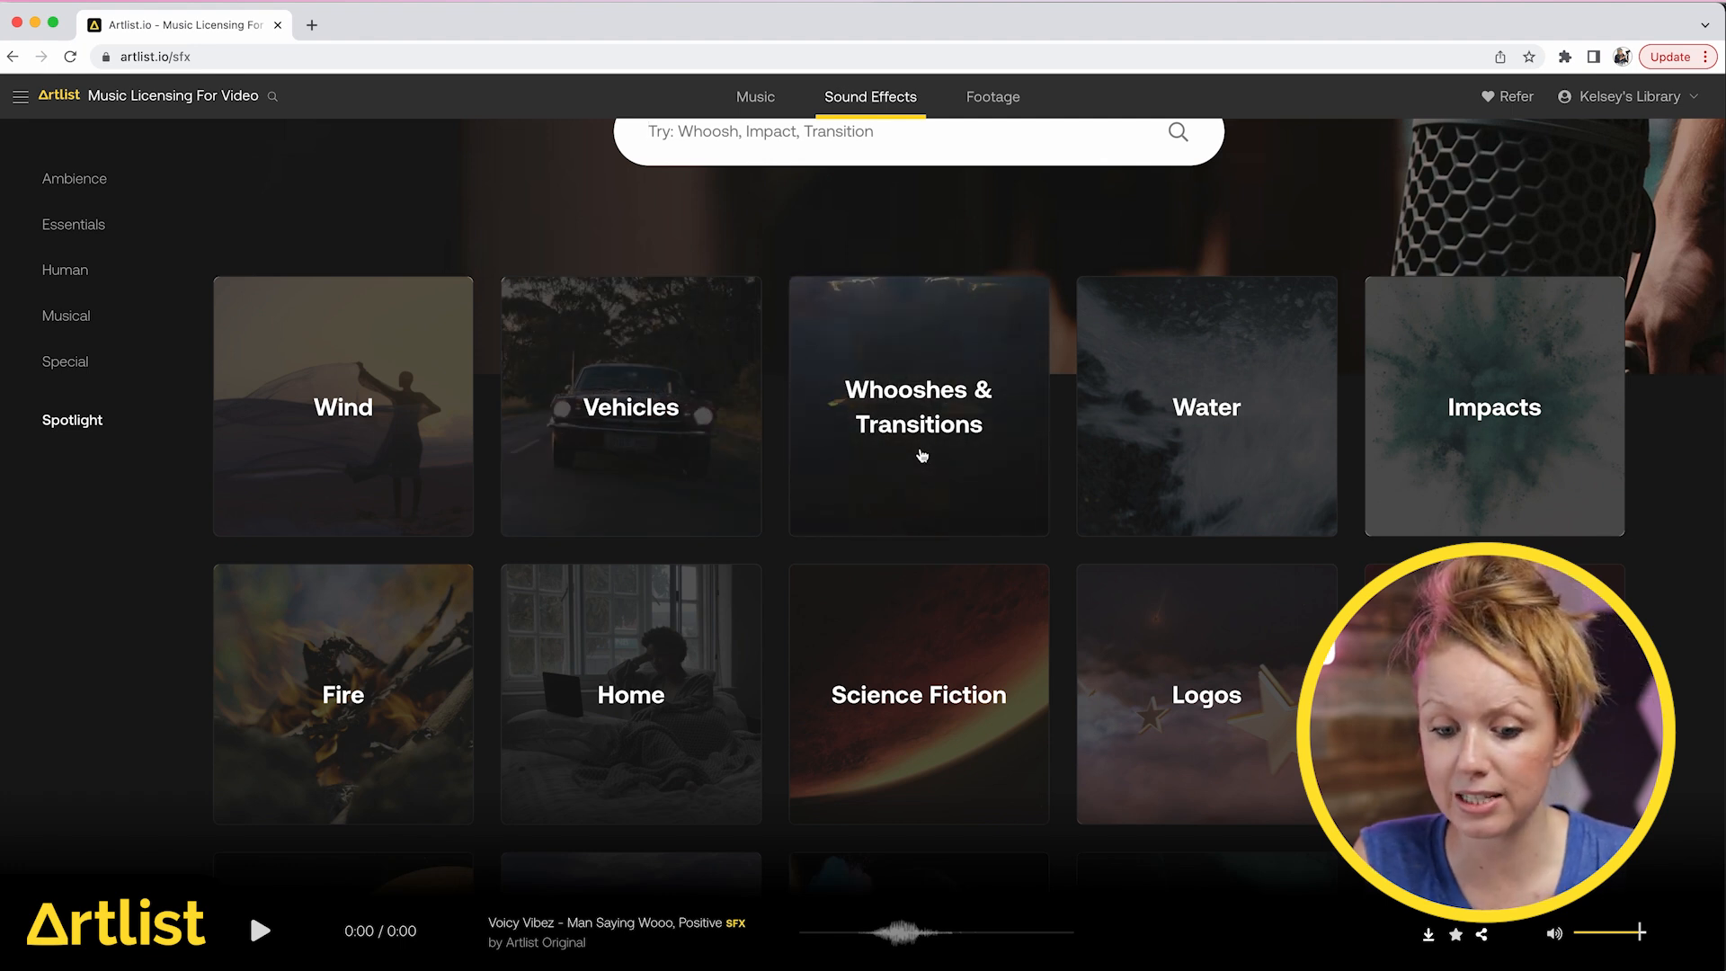
Browse the Reactions sound effects, preview a clip, then move to the music library.
scroll("down", 3)
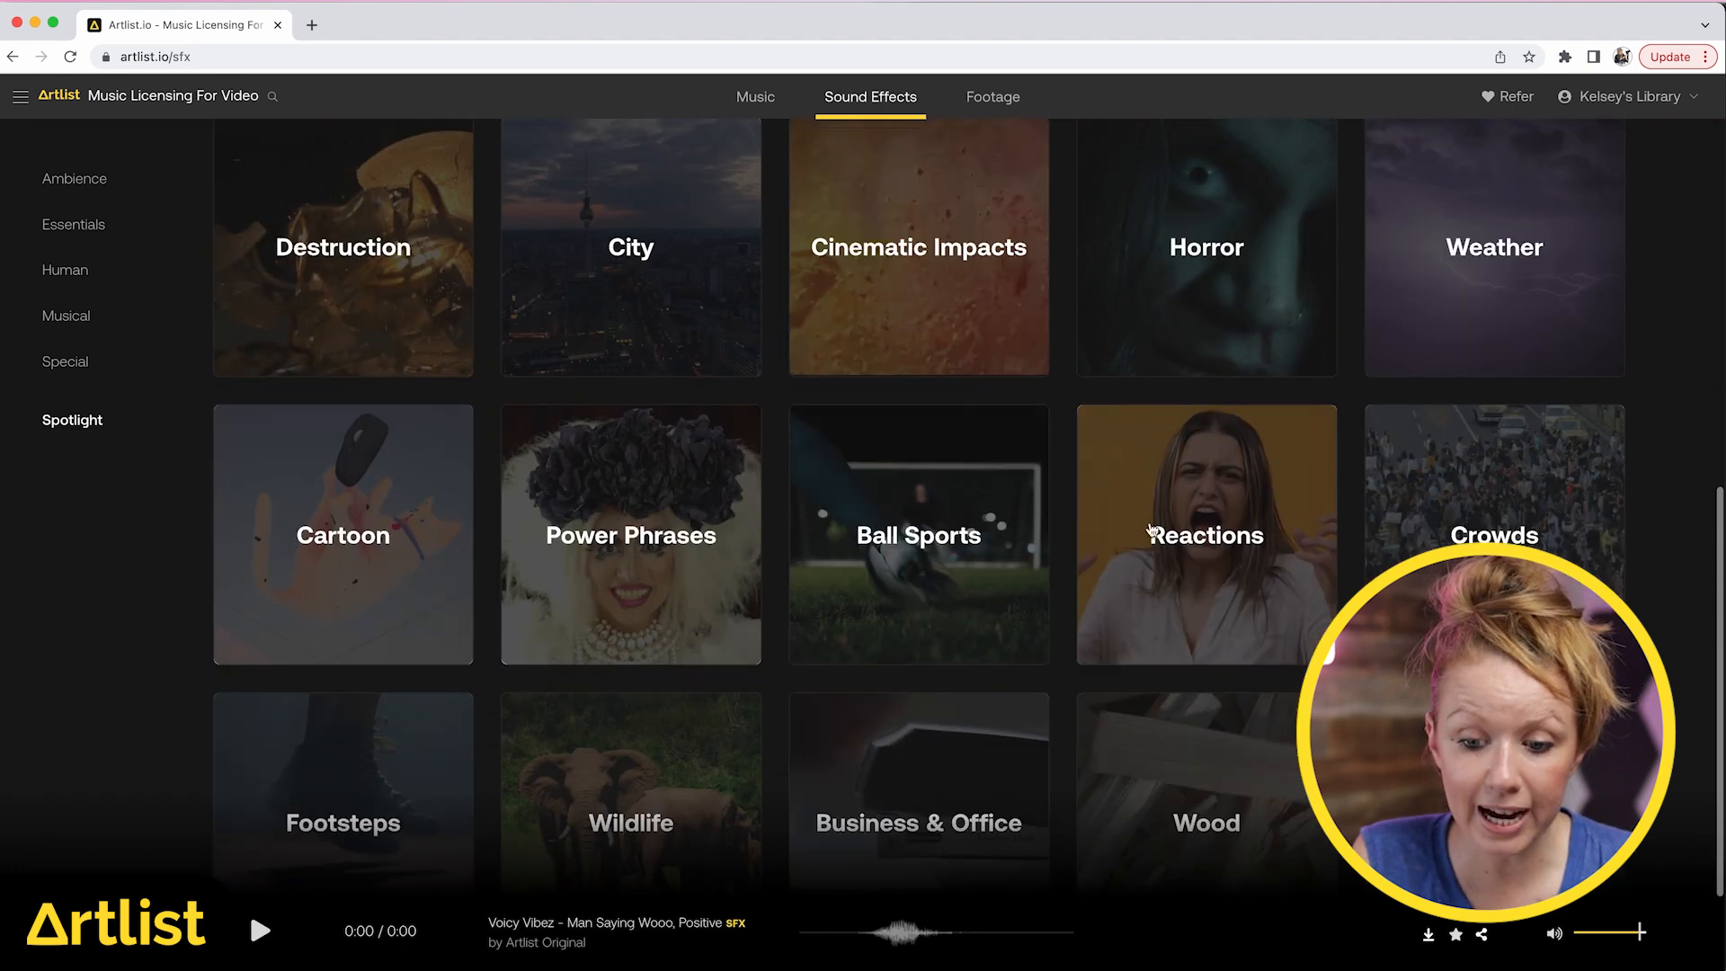
left_click(1205, 536)
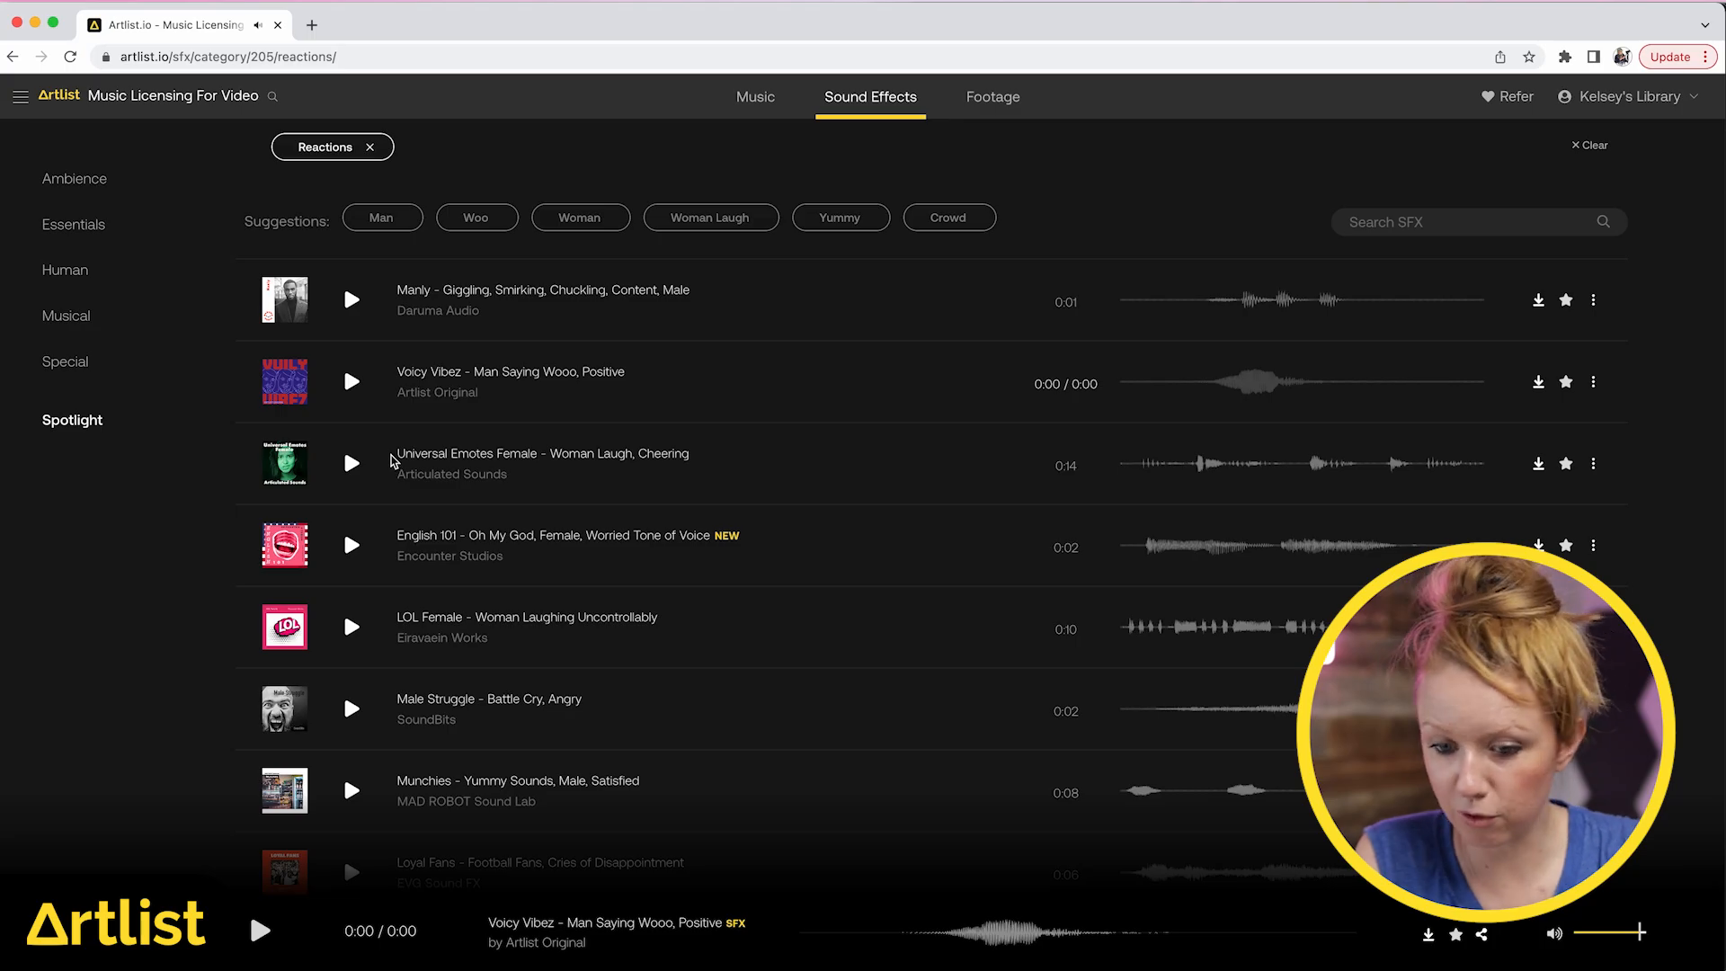
left_click(350, 300)
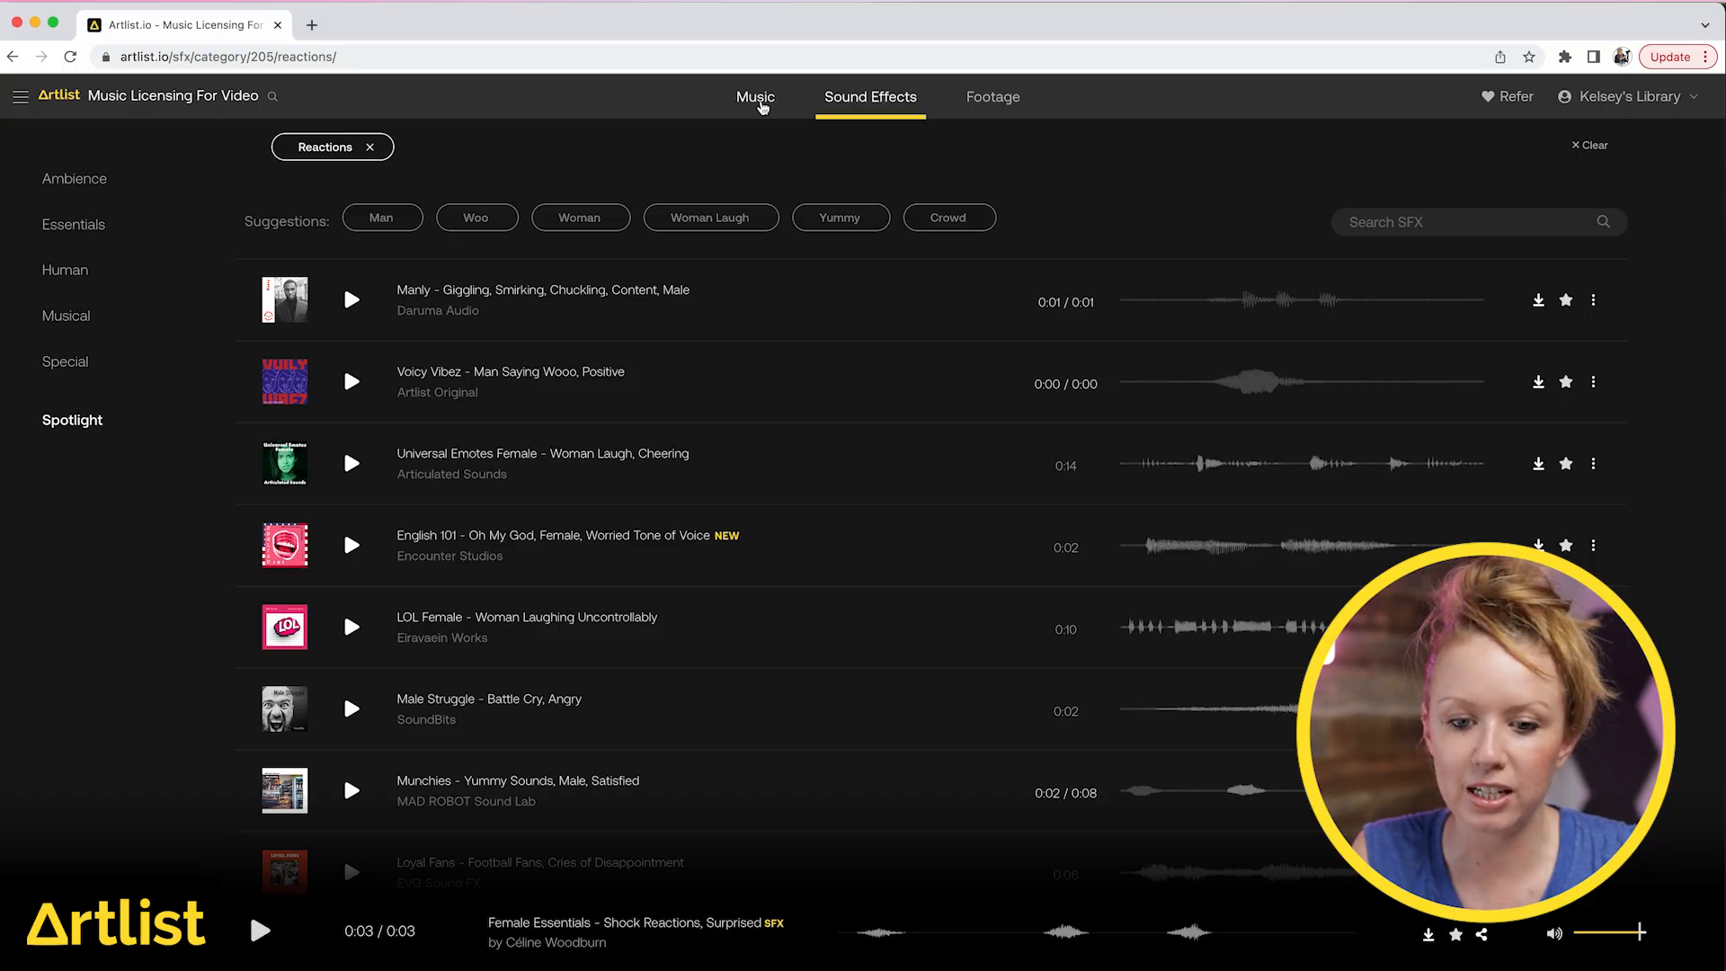
left_click(756, 97)
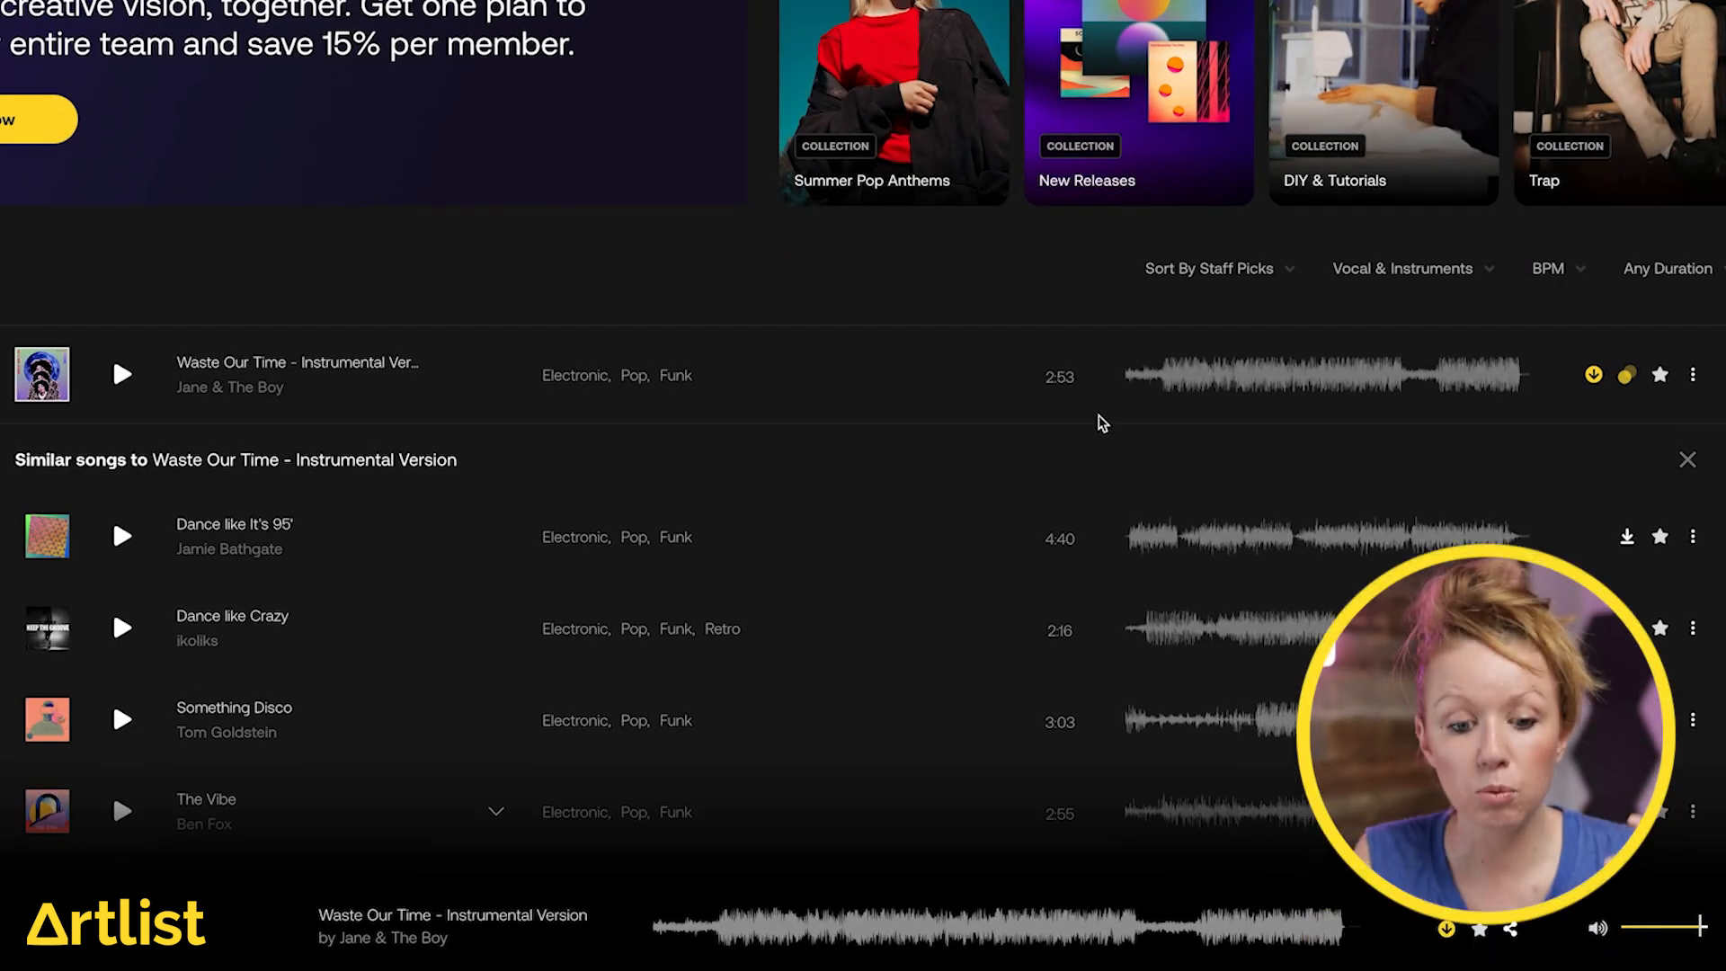
Scroll through the song list on the For you music page.
scroll("down", 3)
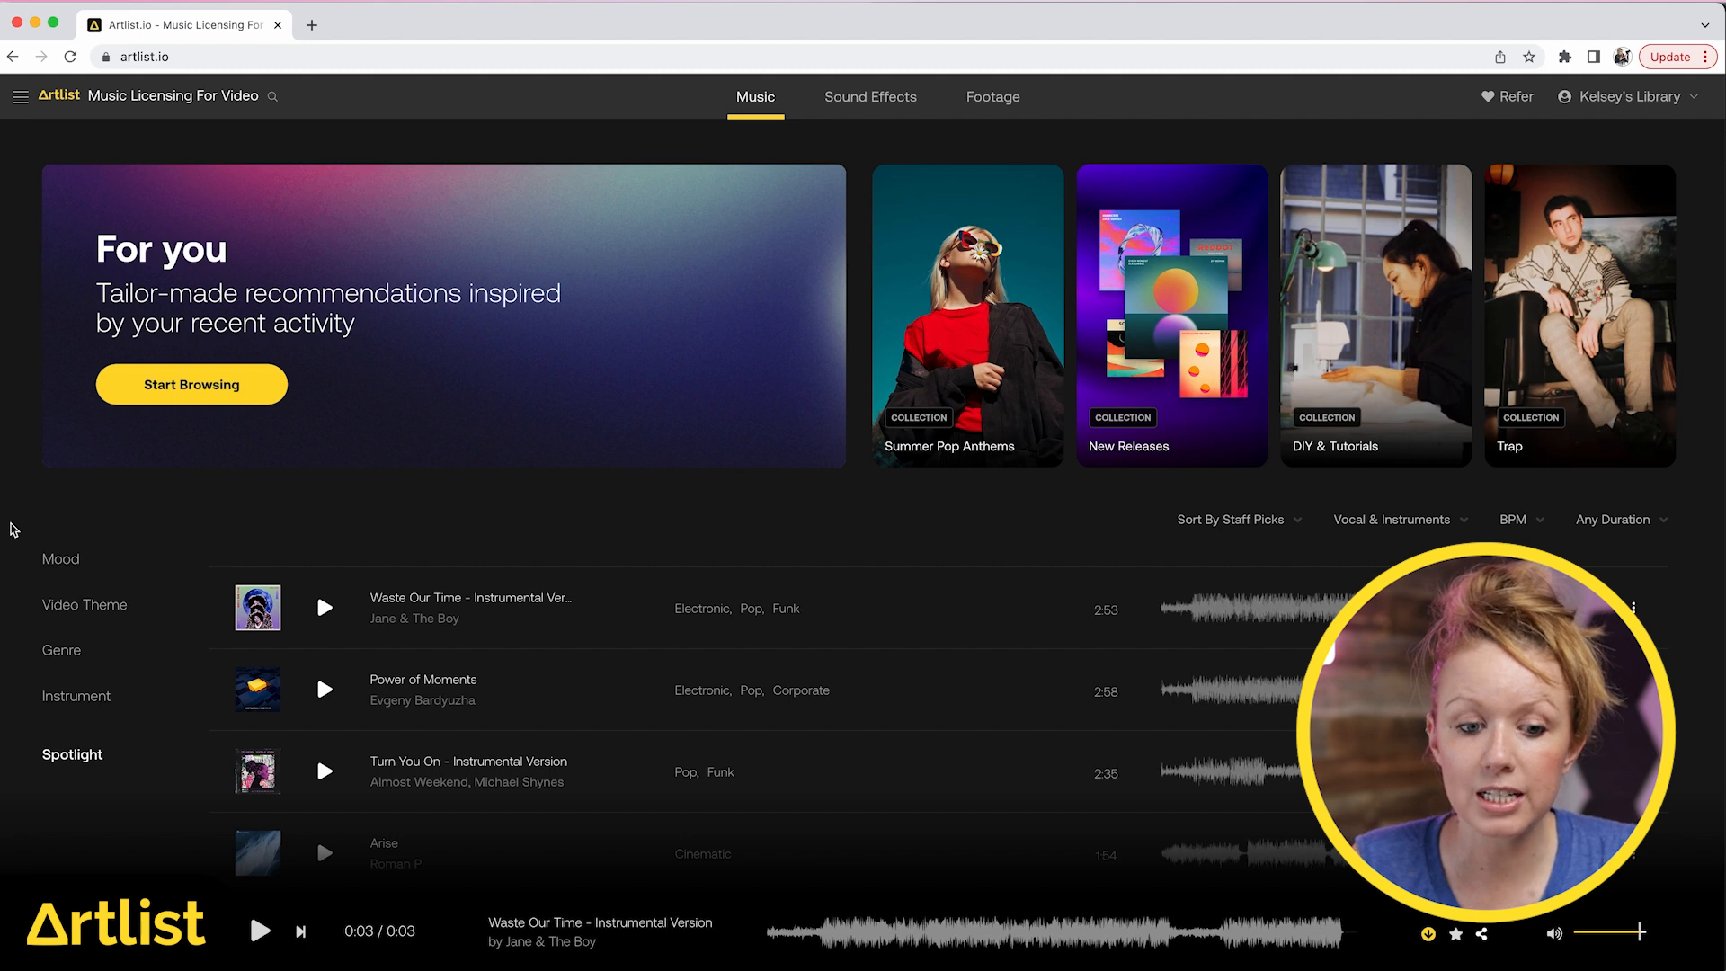
scroll("down", 3)
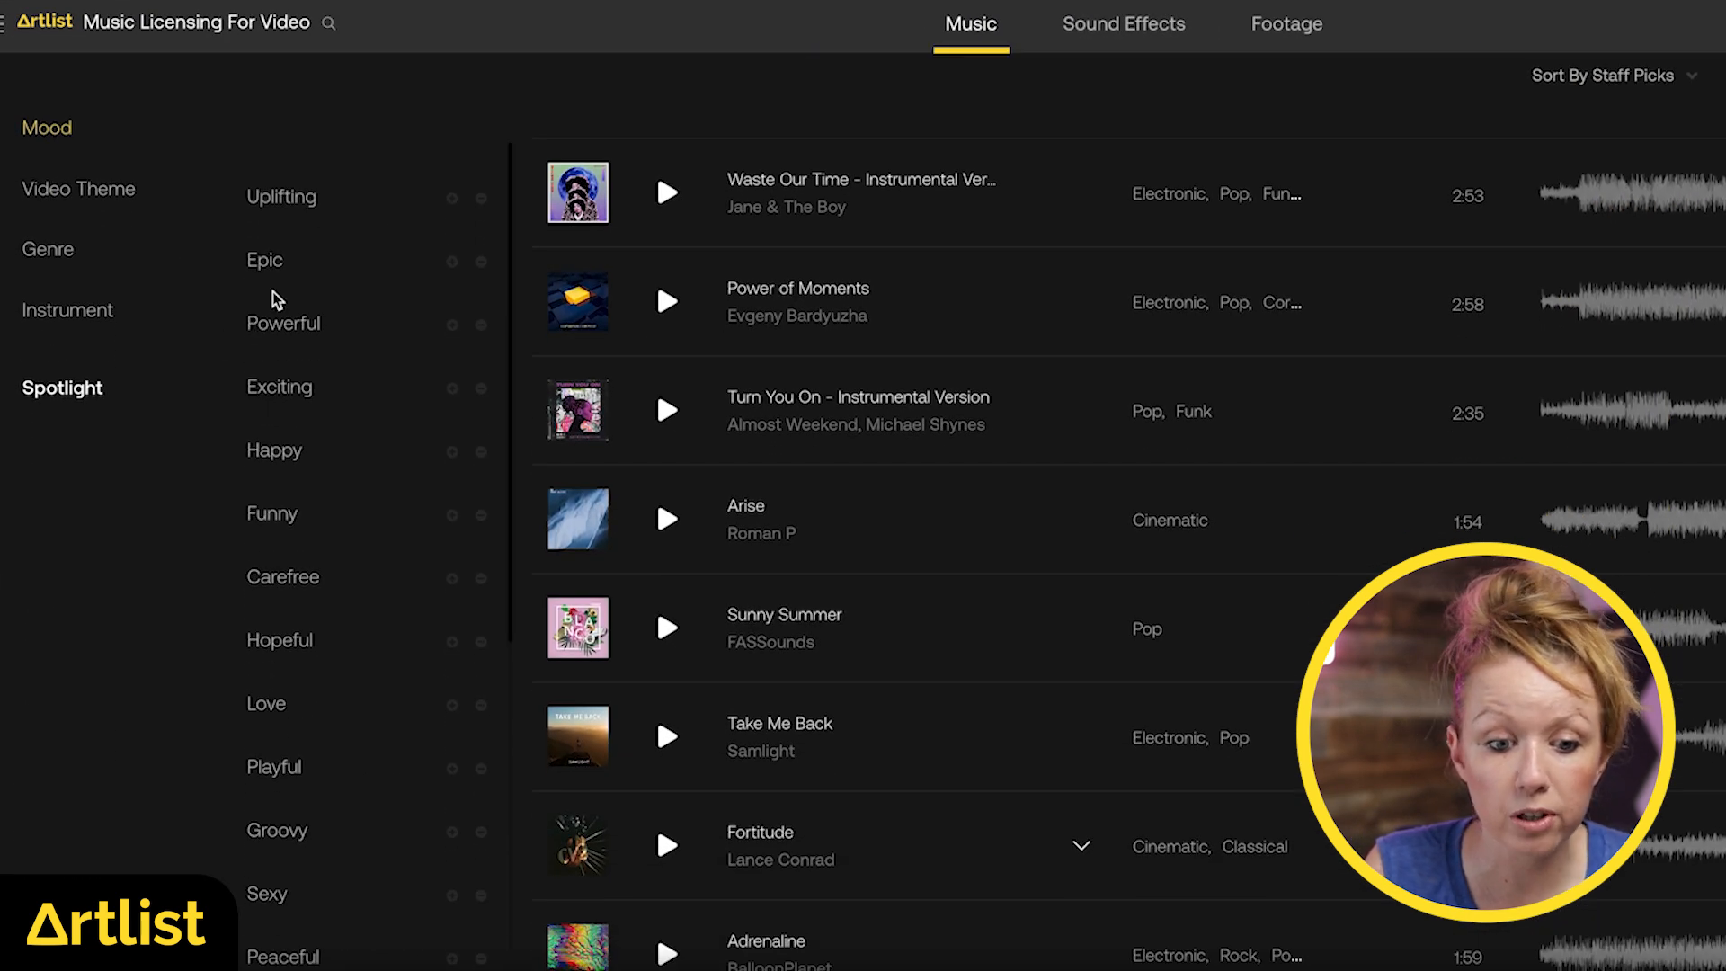
Filter the music to Uplifting mood while excluding Epic tracks.
left_click(280, 198)
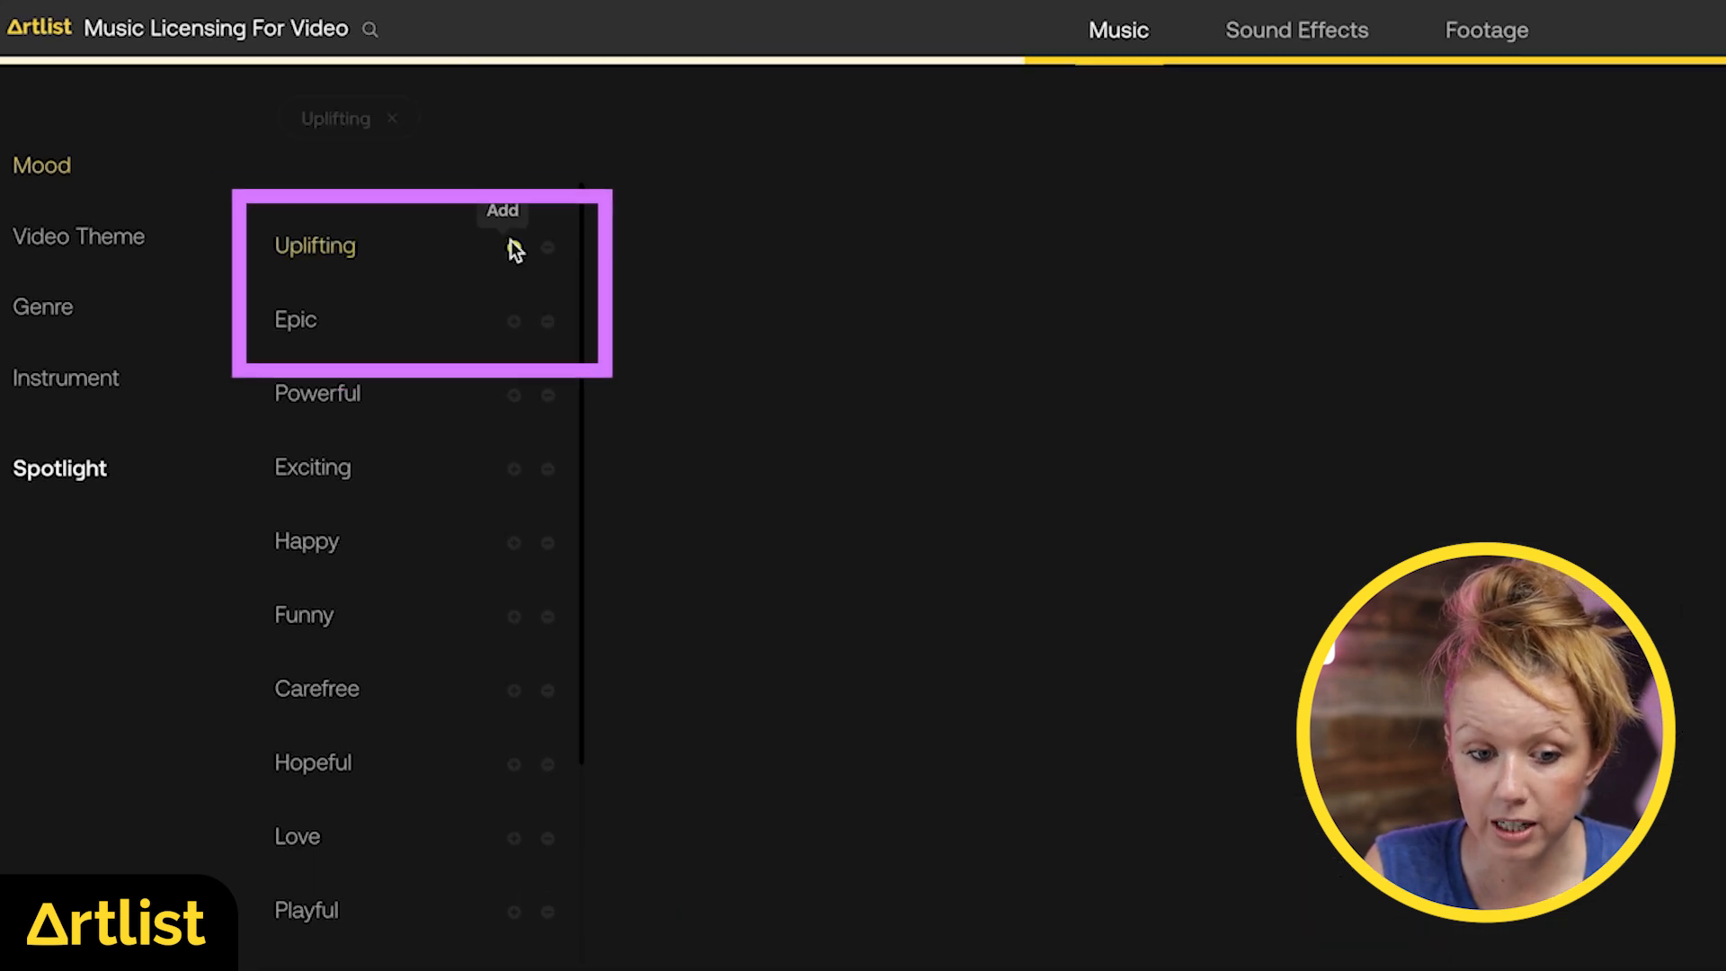
left_click(512, 247)
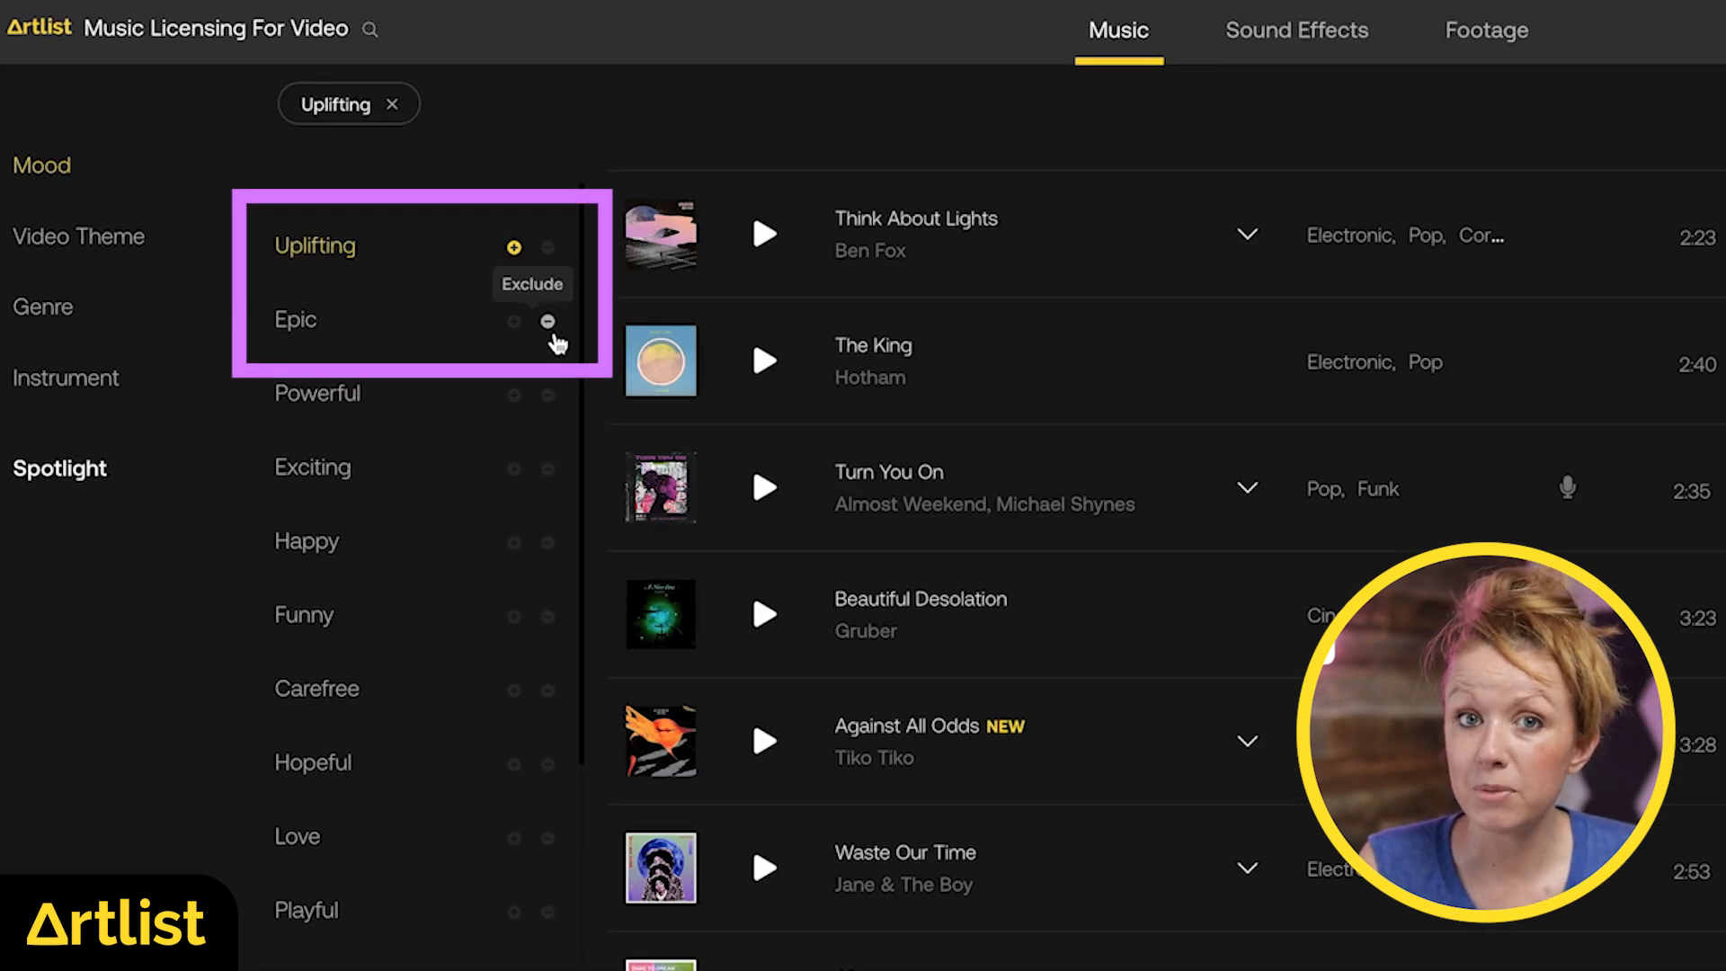
left_click(548, 320)
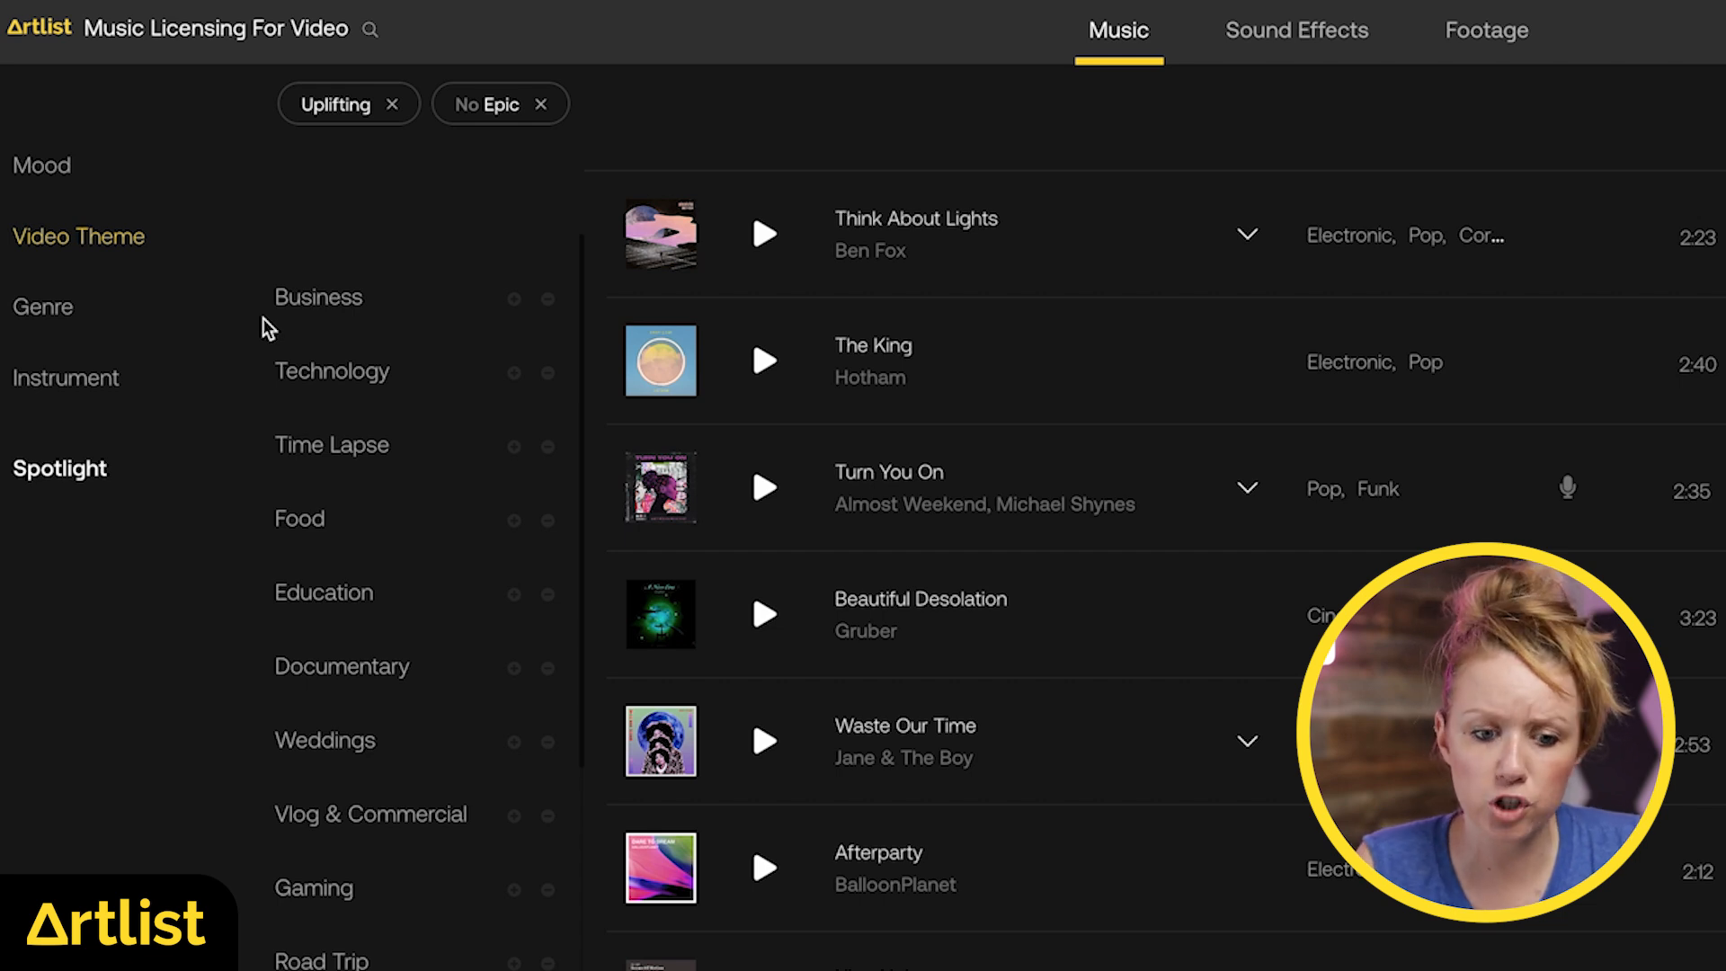
Browse the Instrument categories and the Vocal & Instruments and duration filter options.
left_click(41, 306)
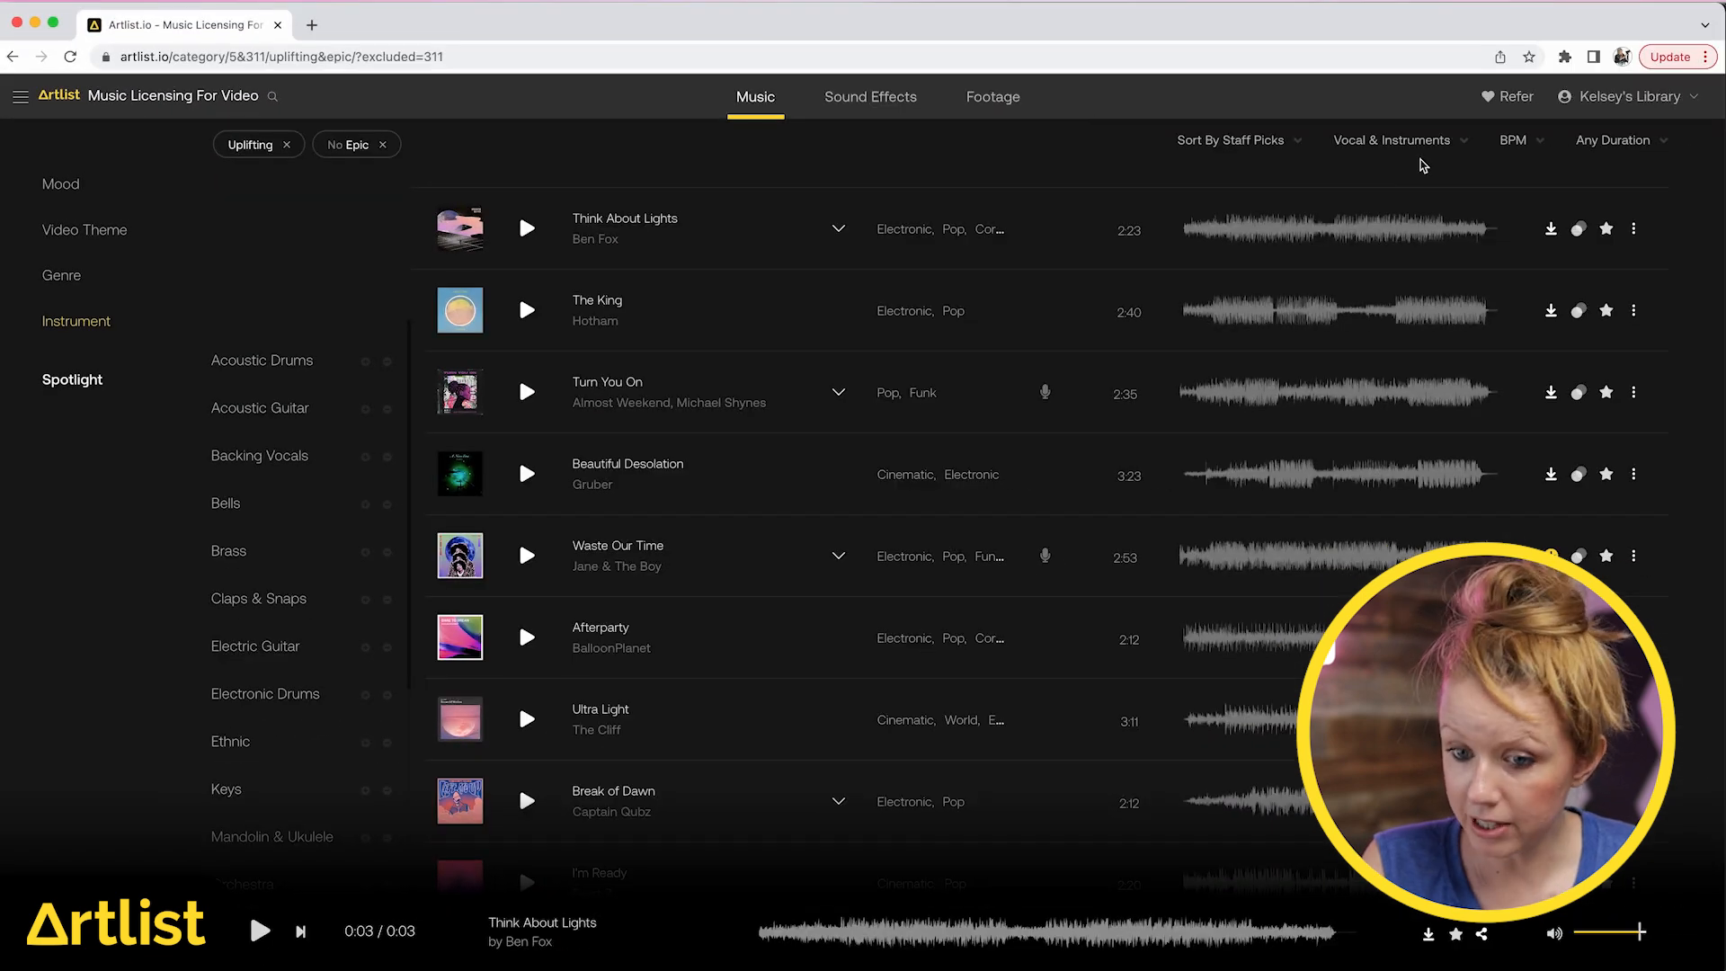
left_click(1392, 141)
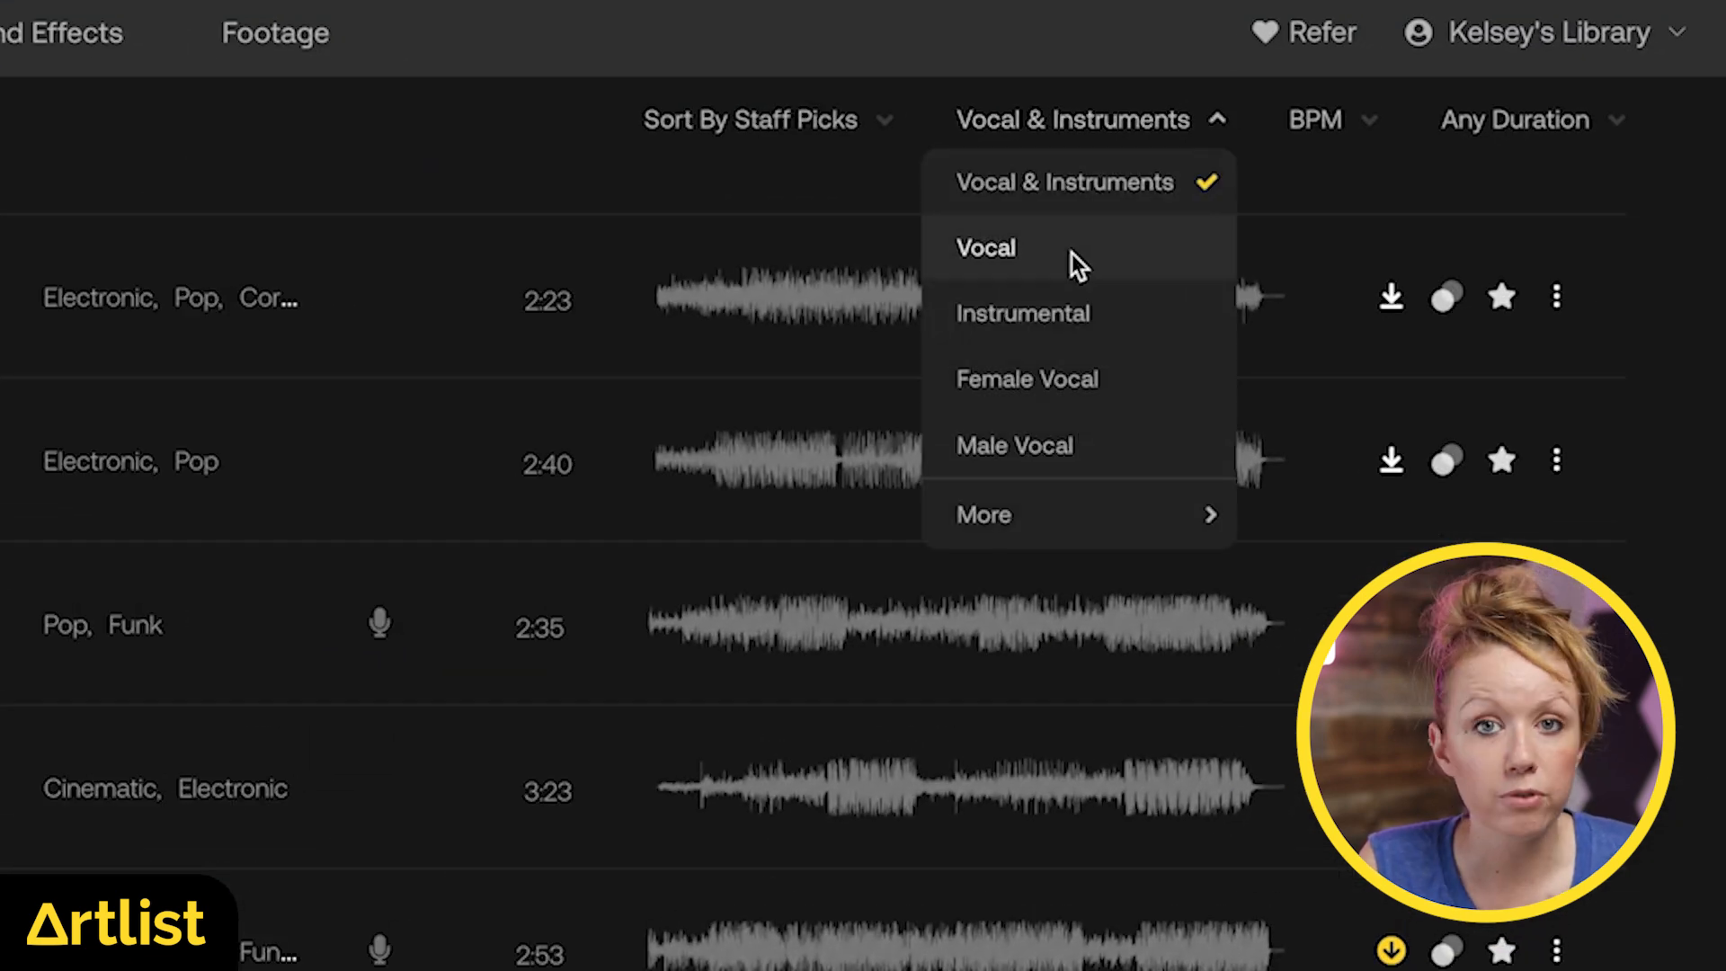
mouse_move(1084, 196)
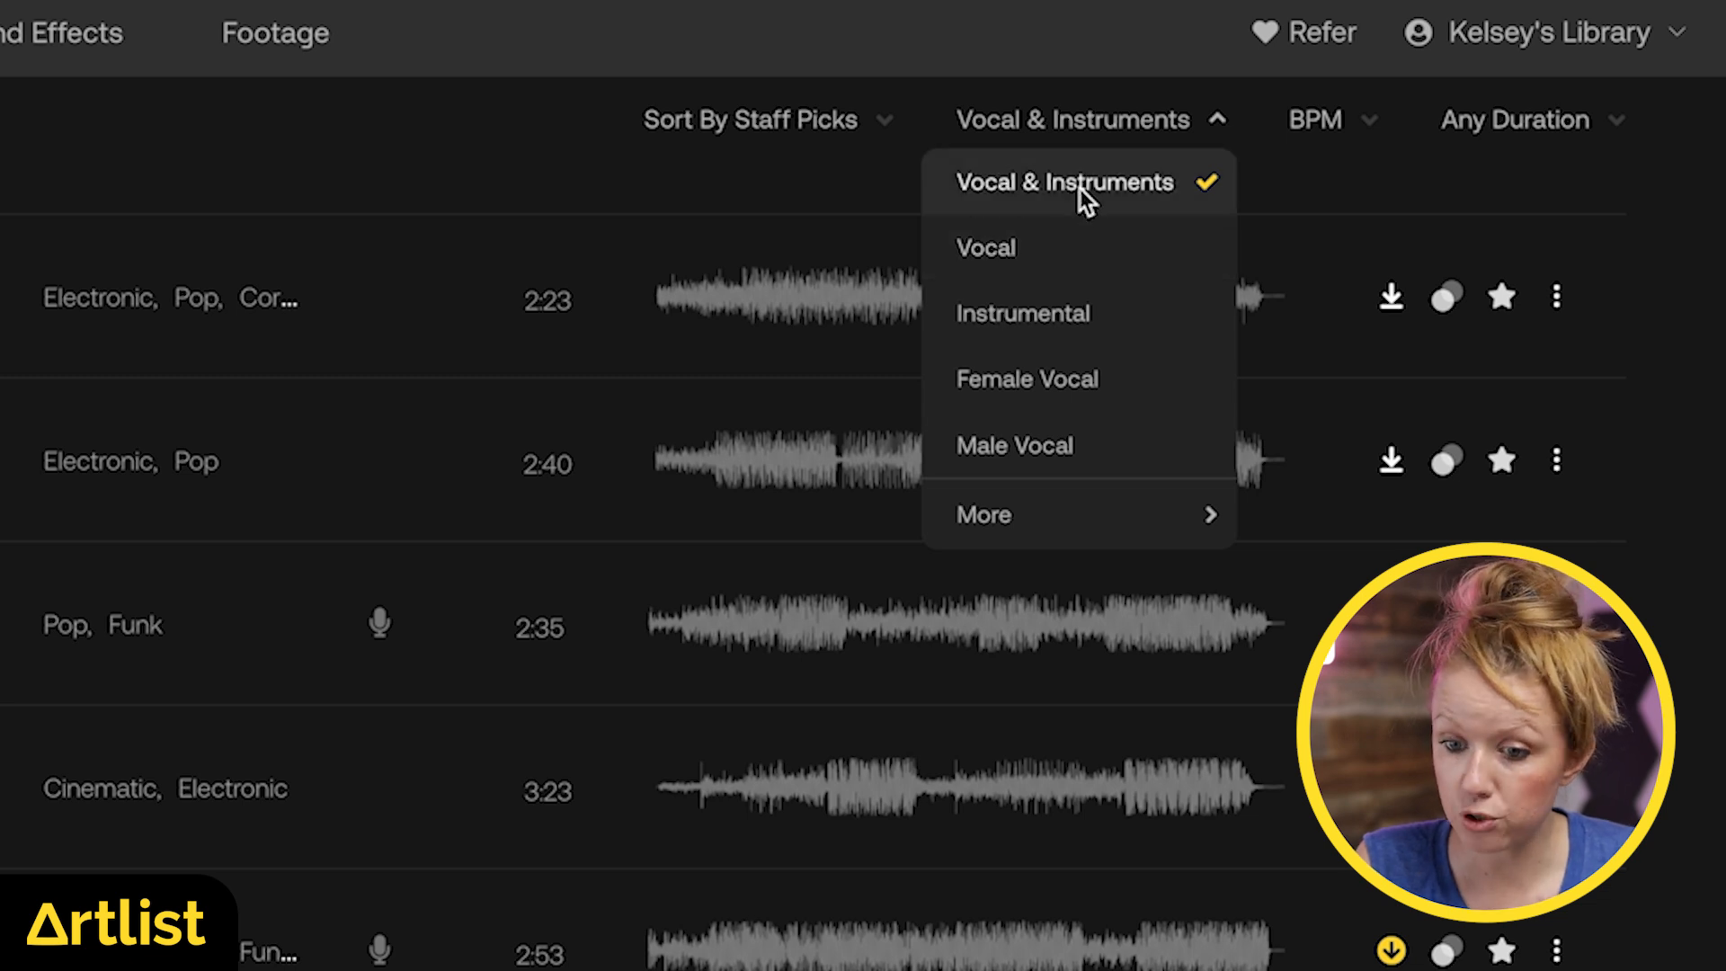
left_click(1514, 118)
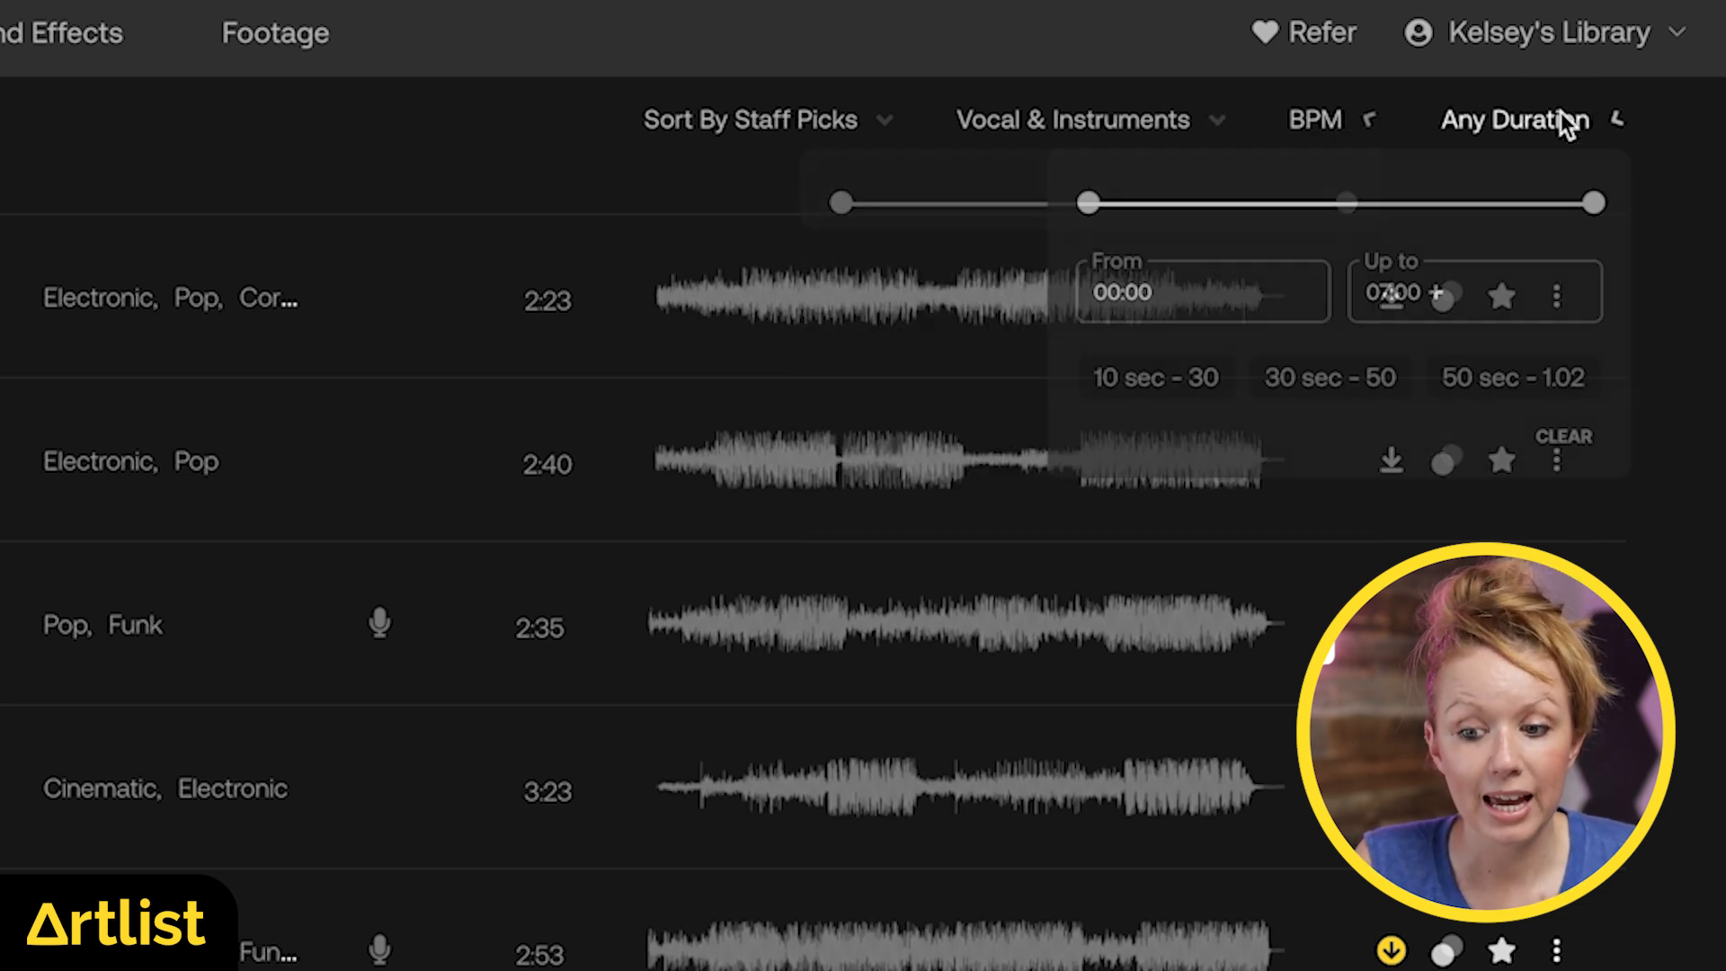